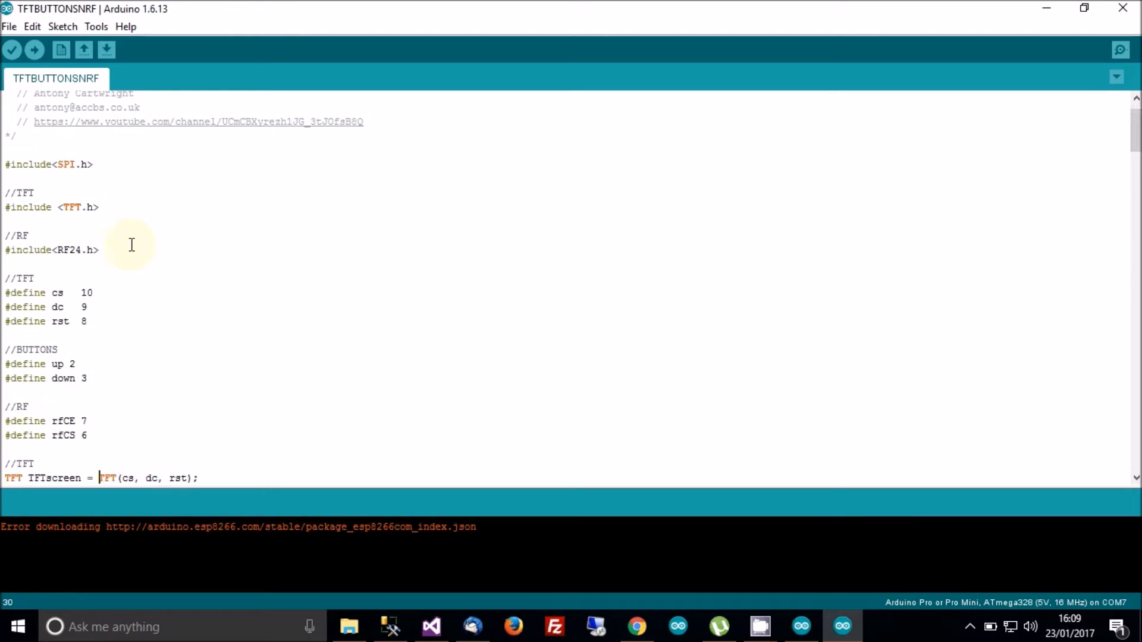
- Scroll past the #include and #define lines to the globals ending with String decoded[7]
scroll("down", 3)
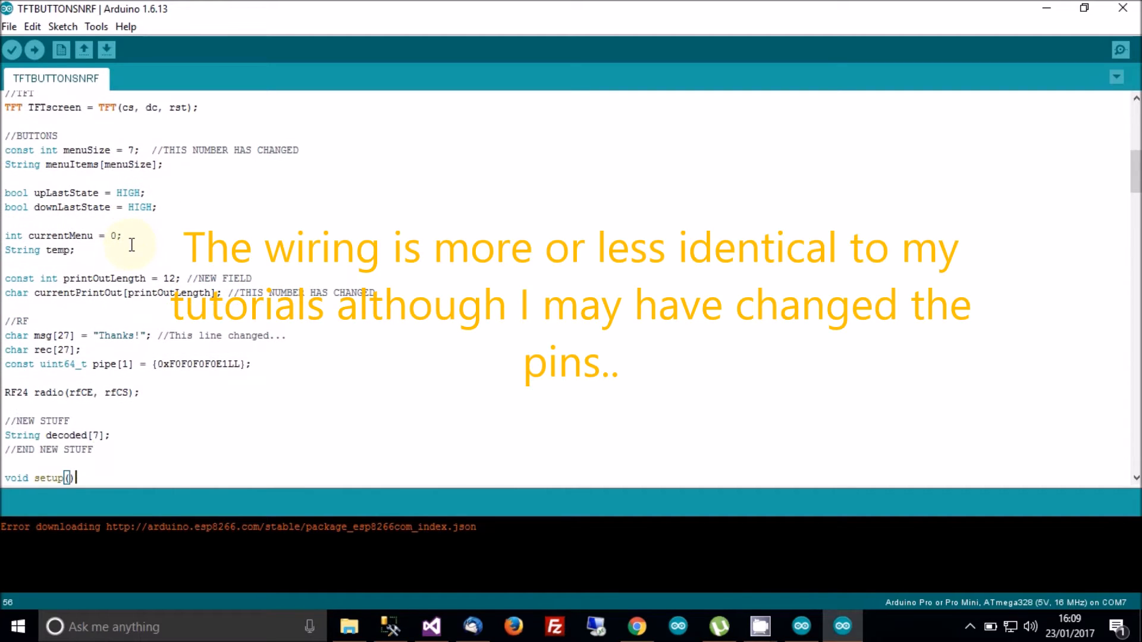
mouse_move(97, 159)
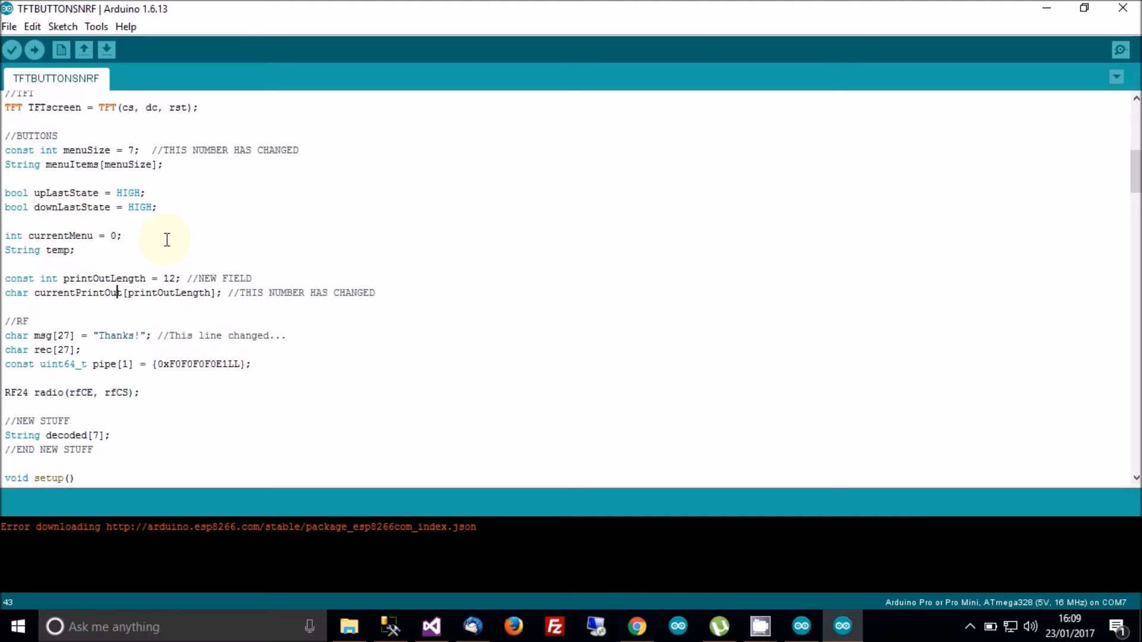
mouse_move(137, 284)
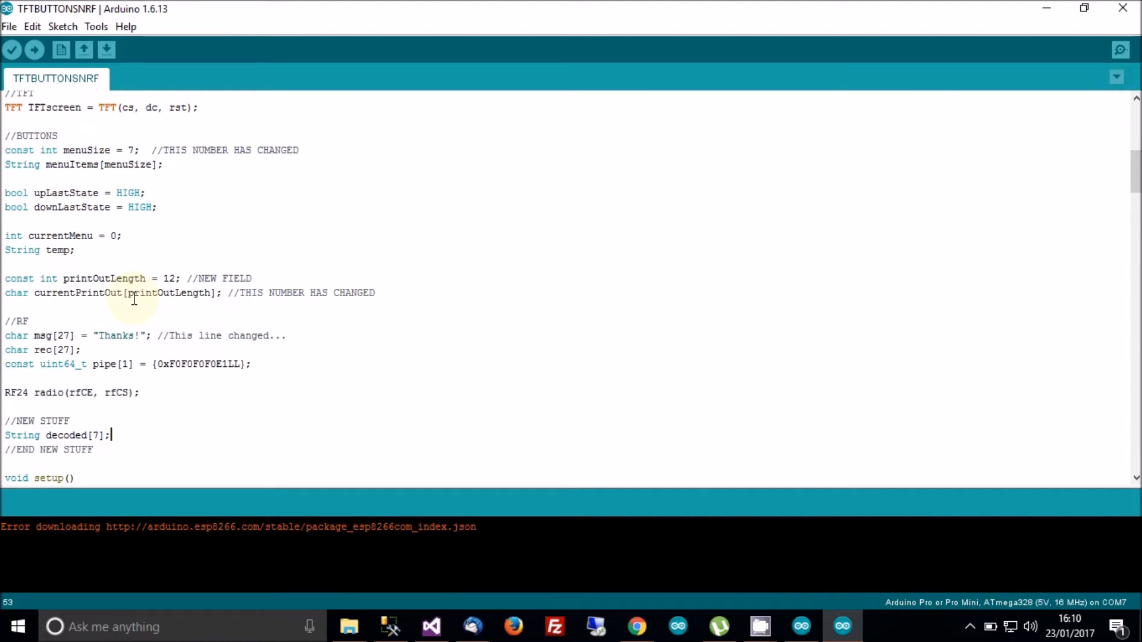
- Highlight the 'Thanks!' acknowledgement message, then clear the selection
scroll("down", 3)
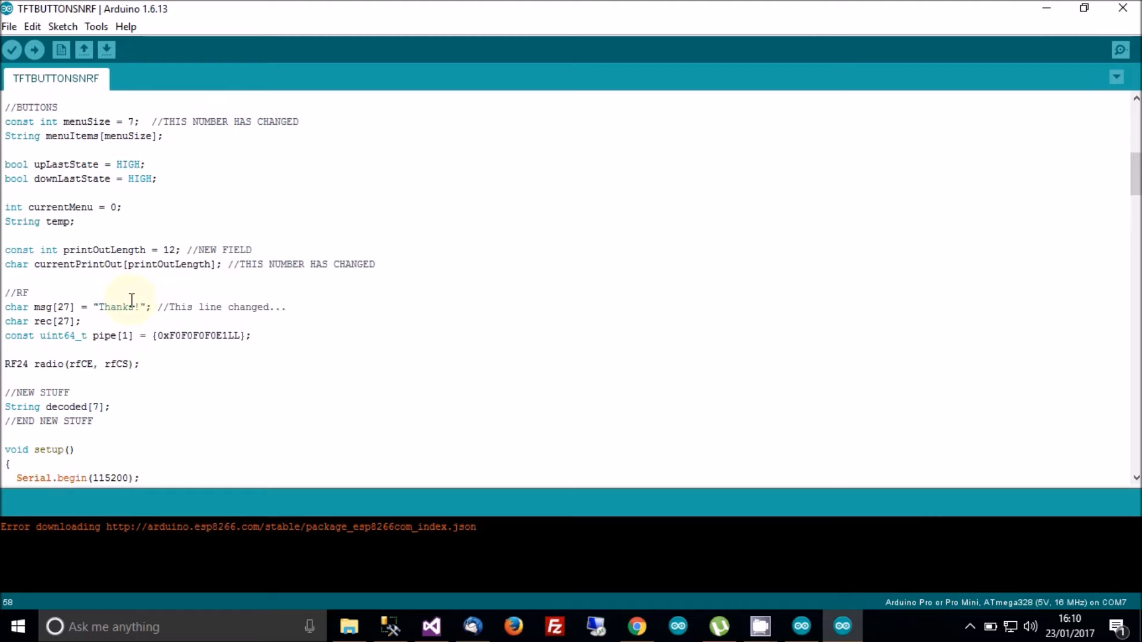
double_click(116, 306)
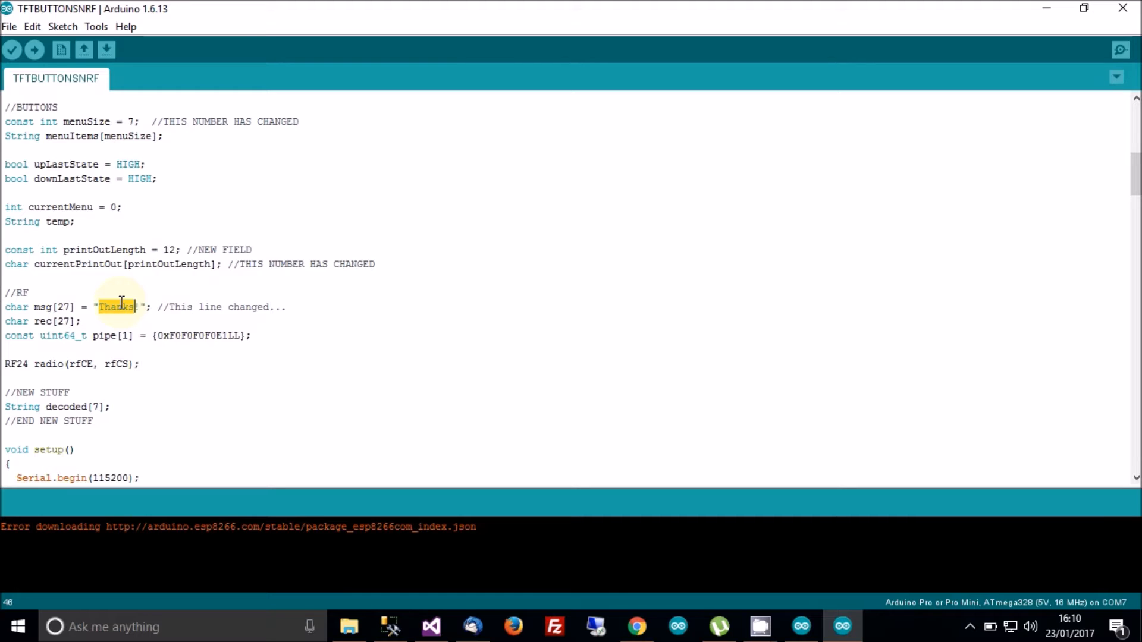
left_click(113, 306)
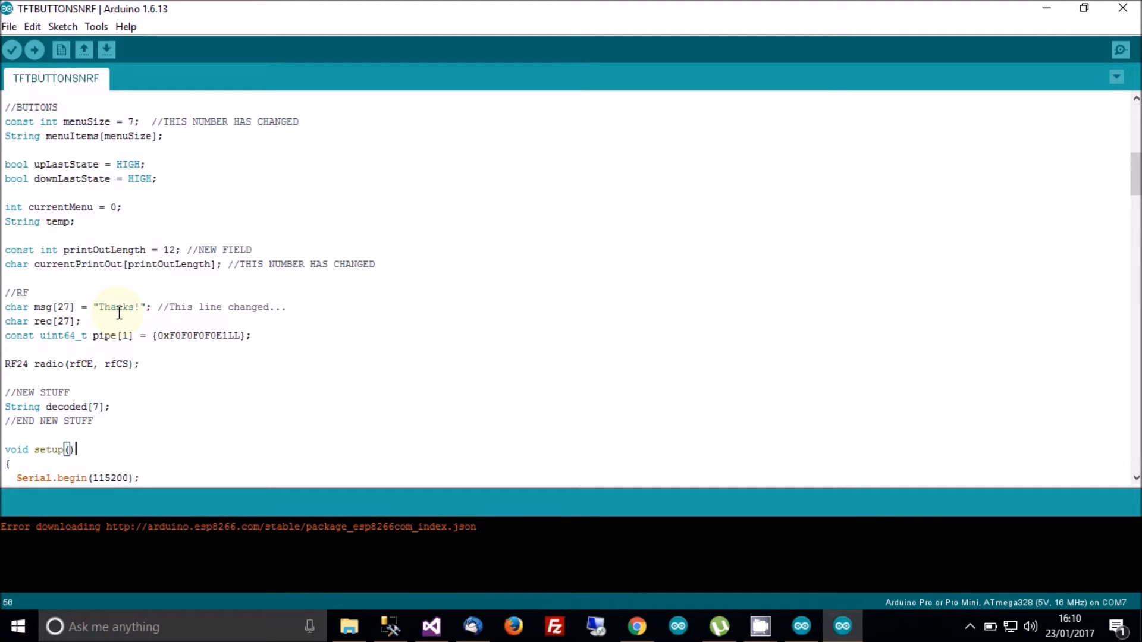
- Highlight the decoded string array name, then clear the selection and reach the menuItems labels
scroll("down", 3)
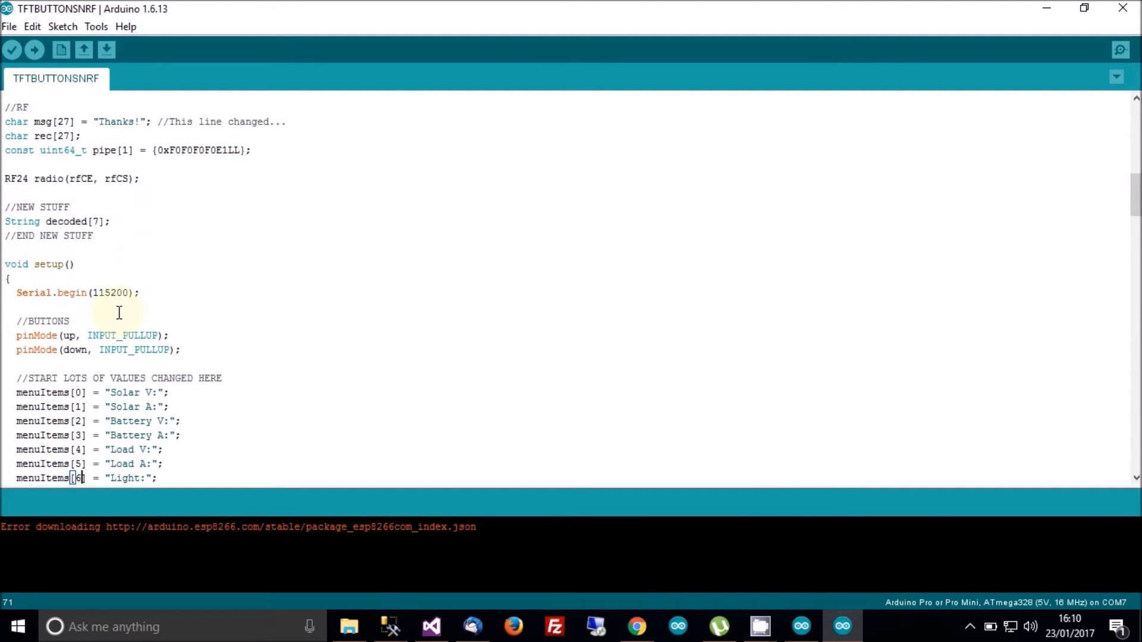
mouse_move(57, 221)
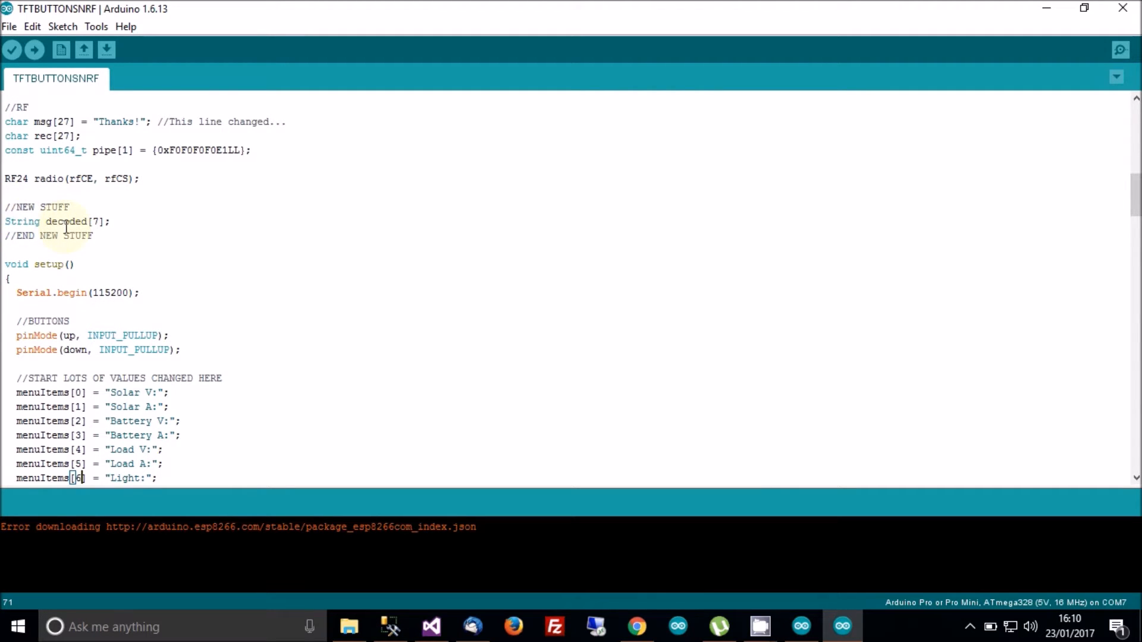
double_click(62, 222)
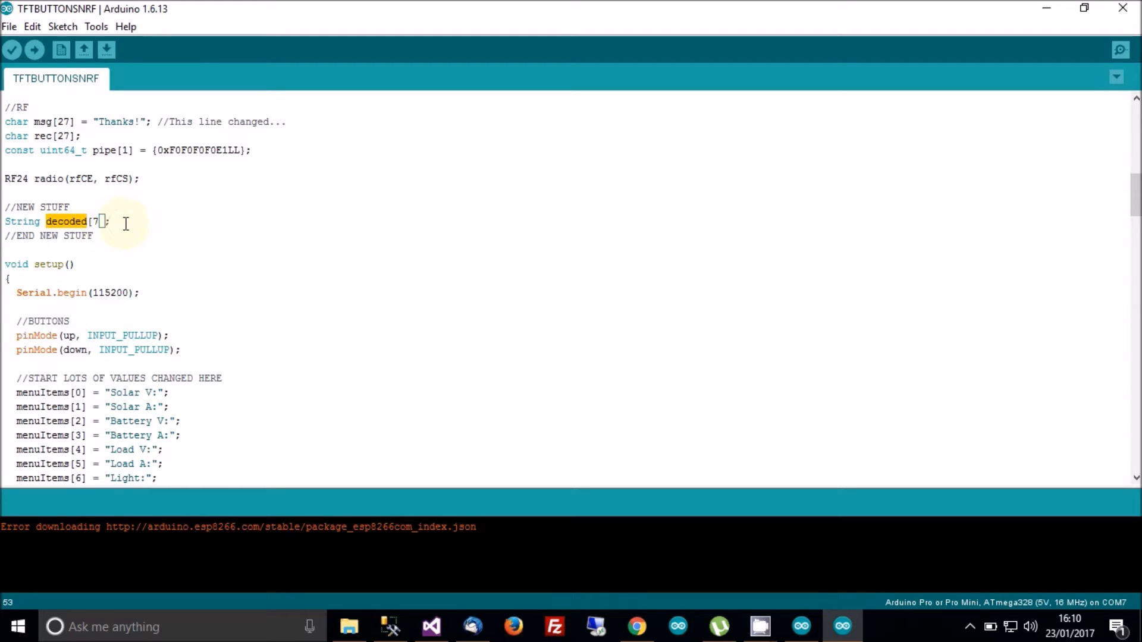
left_click(76, 222)
type("//END")
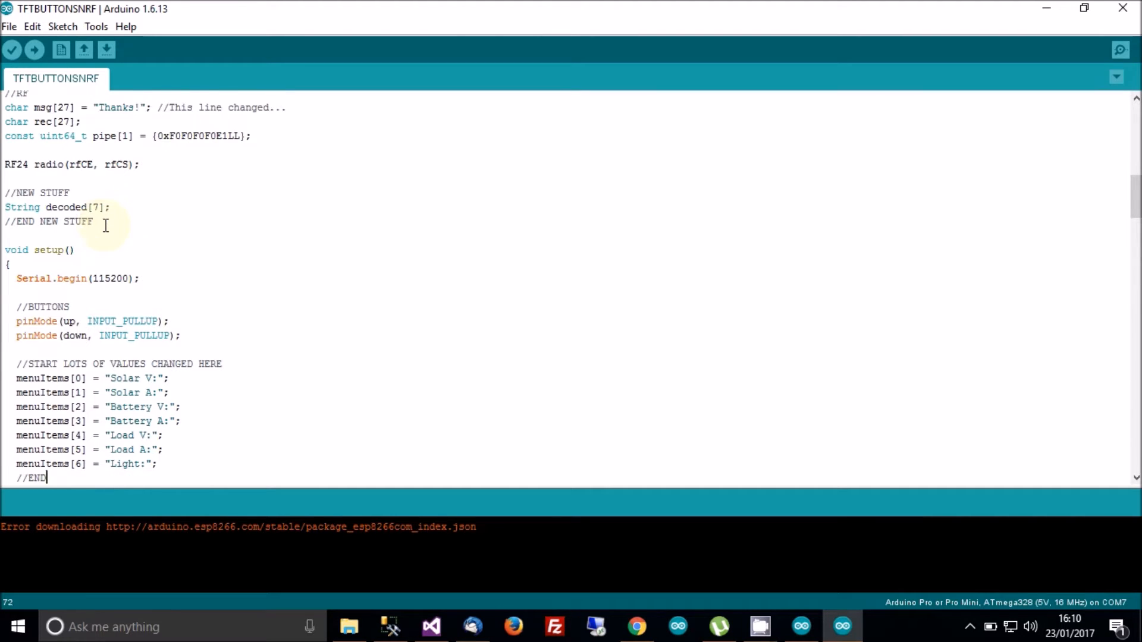
- Scroll through setup() to TFTscreen.begin(), MenuChanged() and the radio configuration lines
scroll("down", 3)
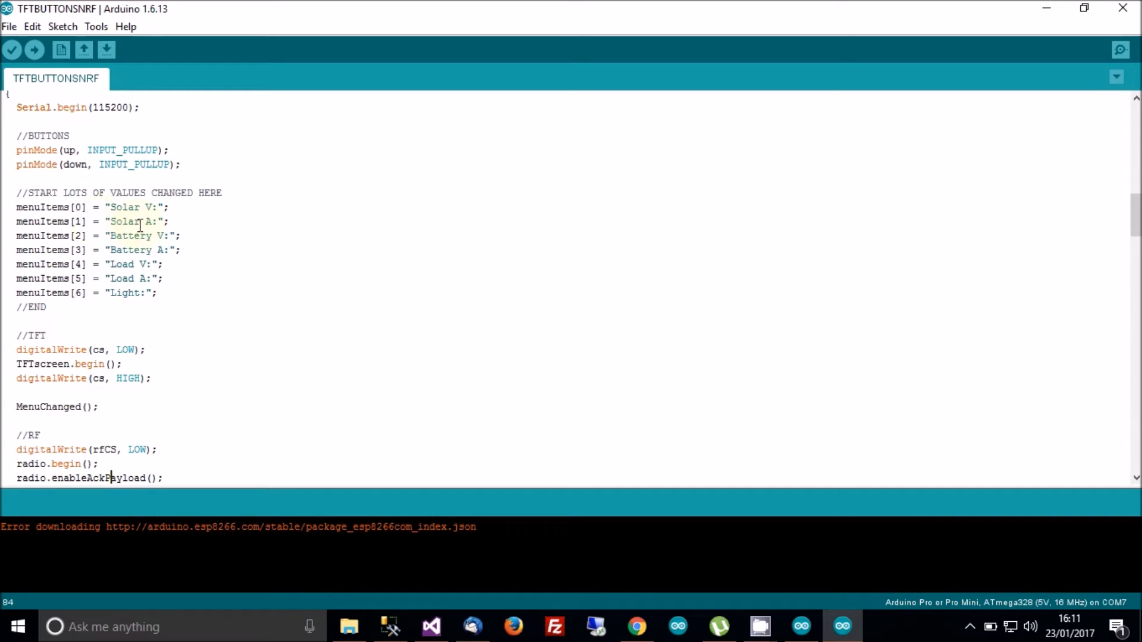
scroll("down", 3)
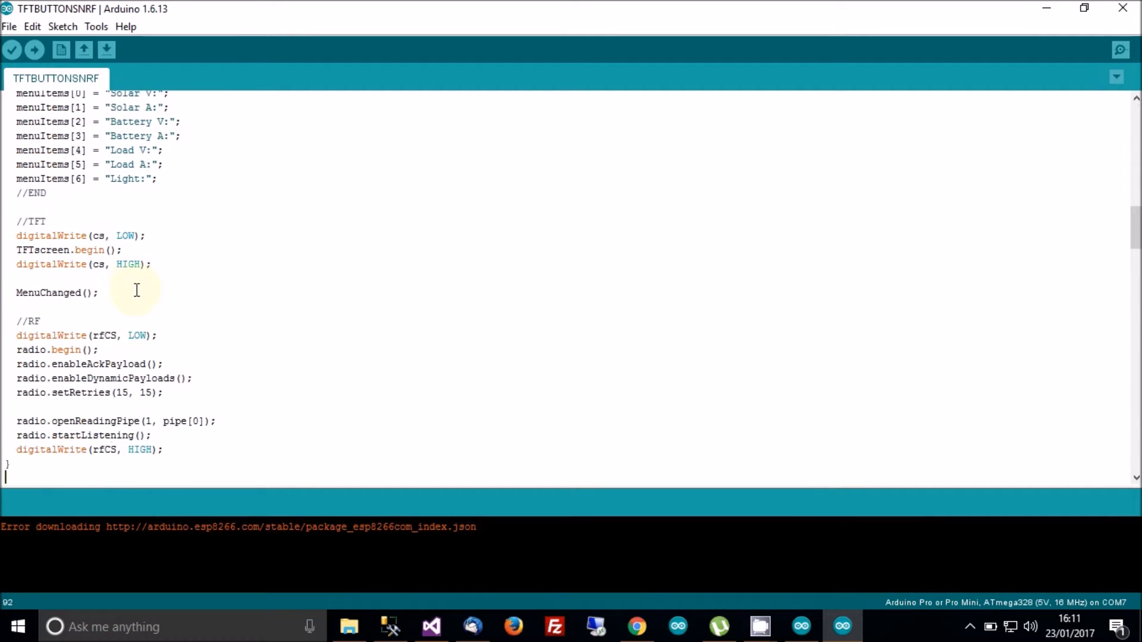
- Scroll to the end of setup() and mark the digitalWrite(rfCS, HIGH); line
scroll("down", 3)
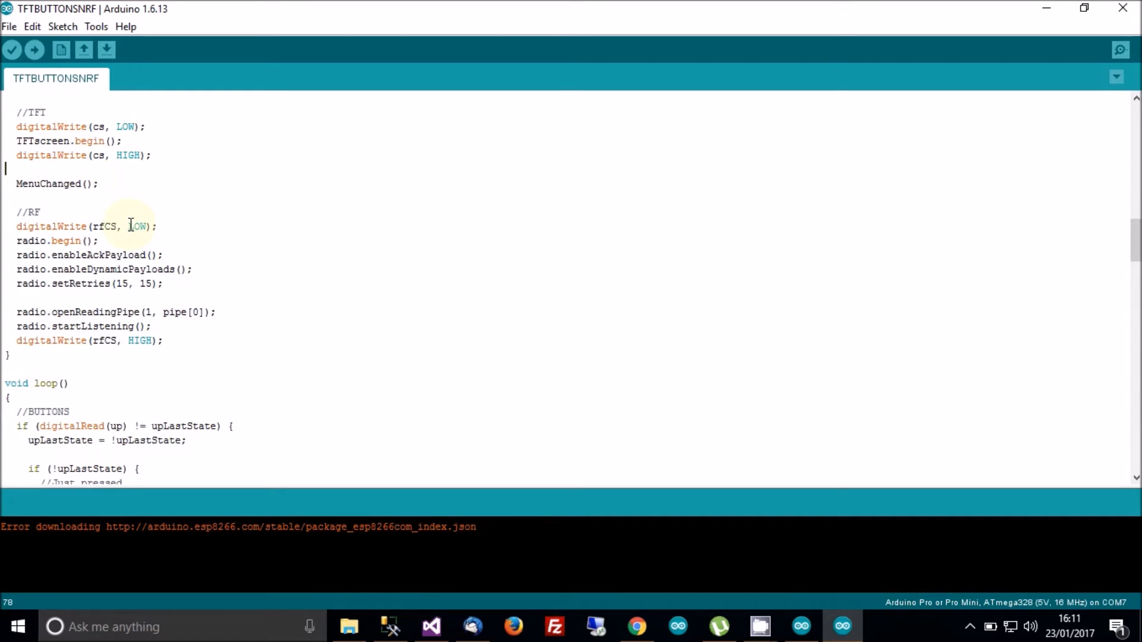
mouse_move(176, 233)
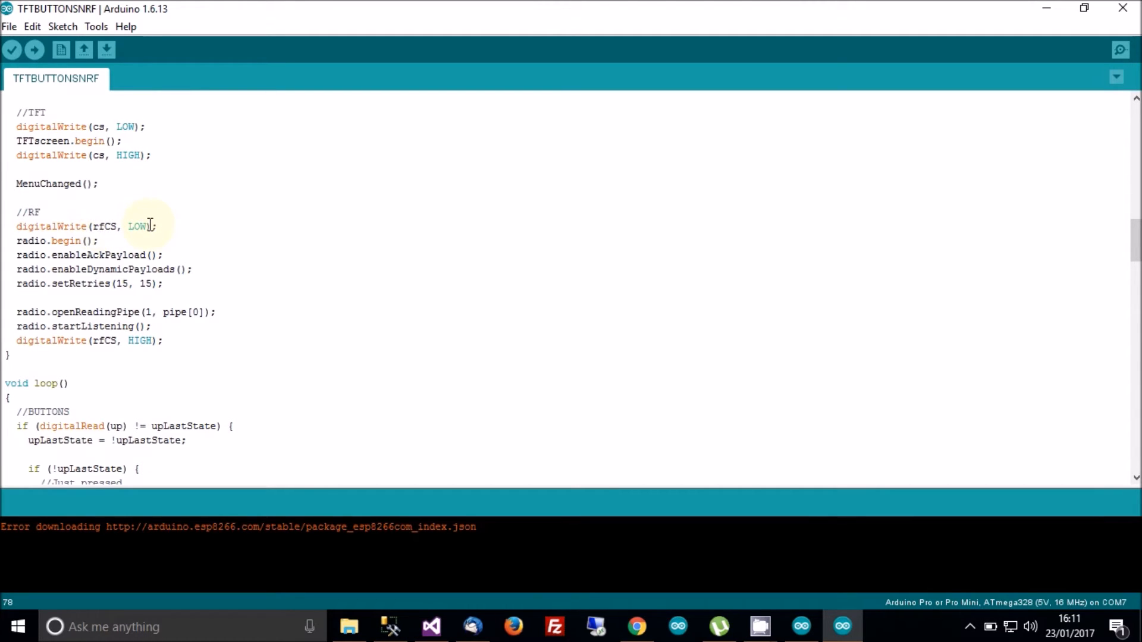
left_click(161, 341)
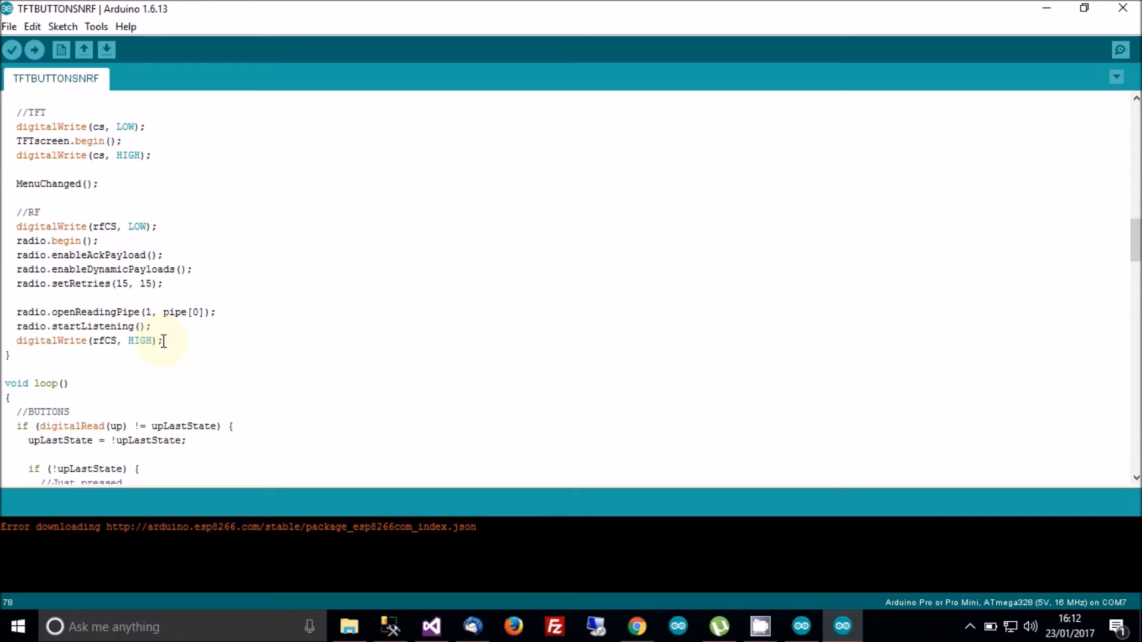
mouse_move(138, 211)
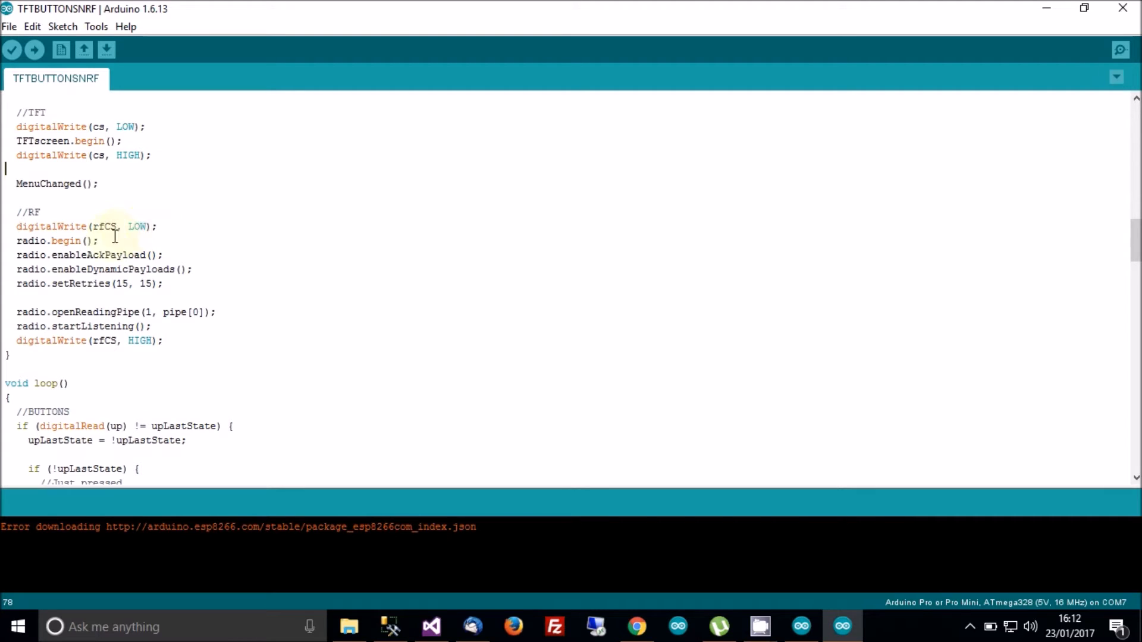
mouse_move(131, 227)
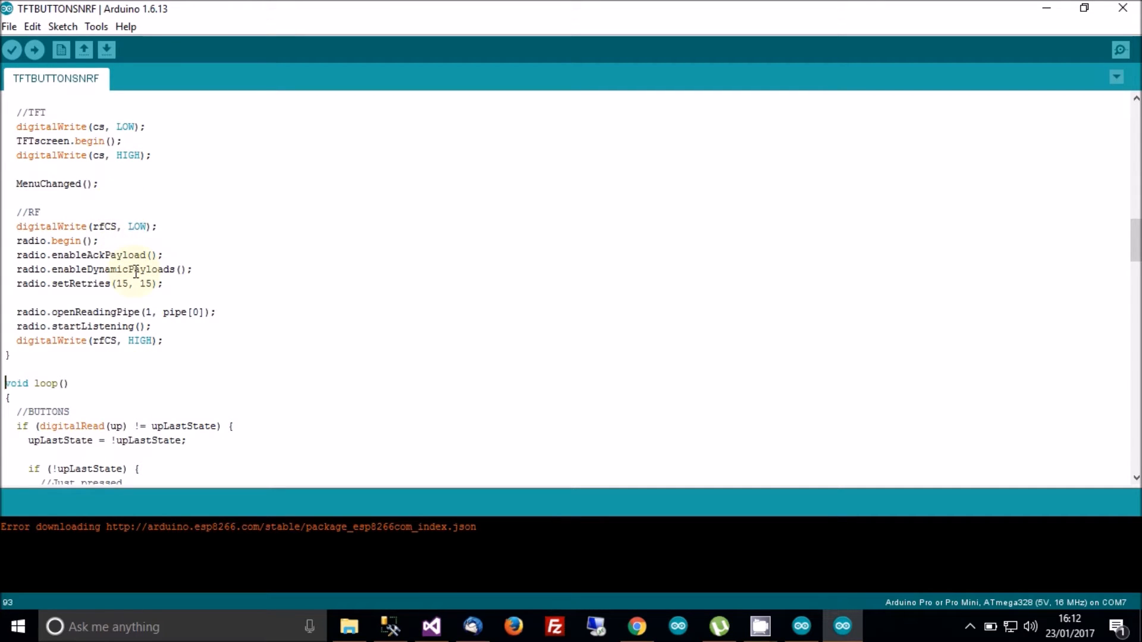
- Scroll loop() down to the //RF radio.available() block and the decode comment
scroll("down", 3)
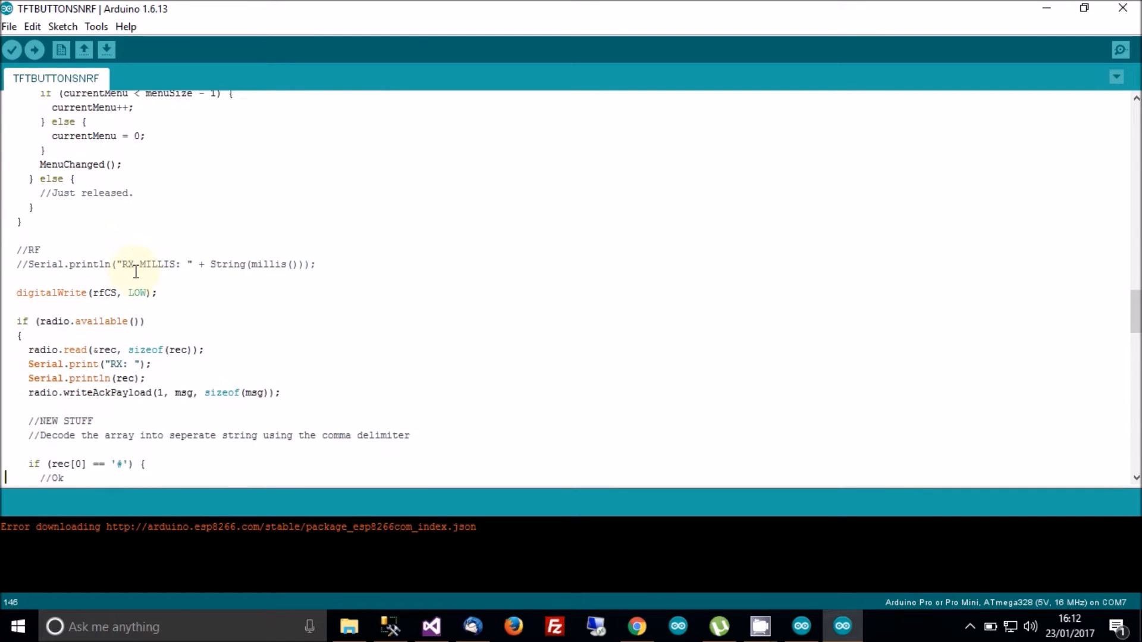
scroll("down", 3)
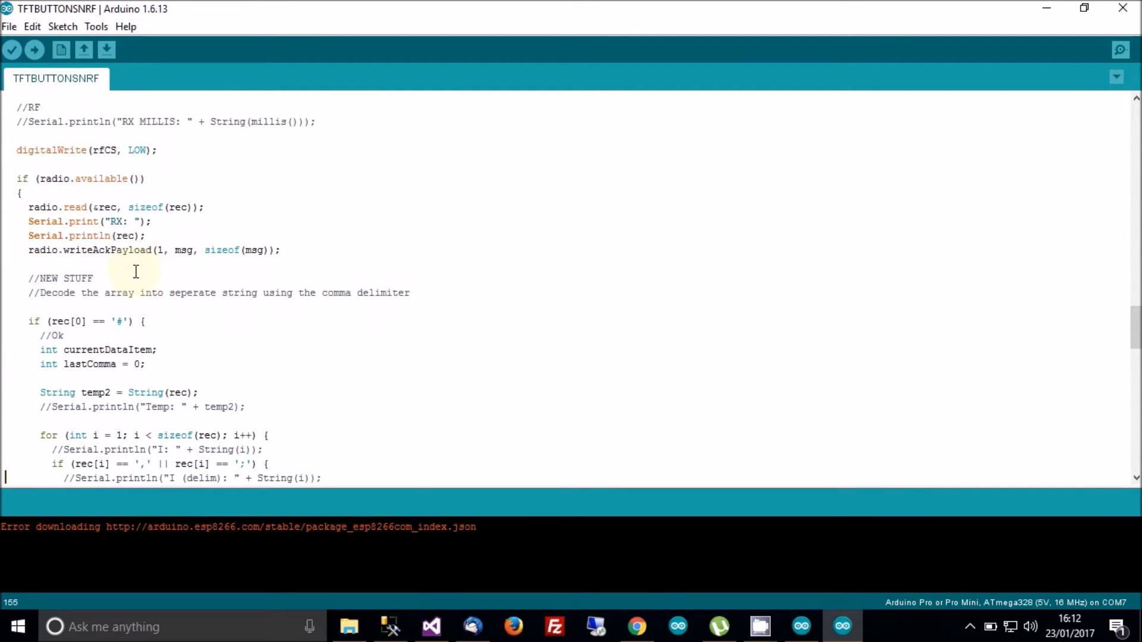
scroll("down", 3)
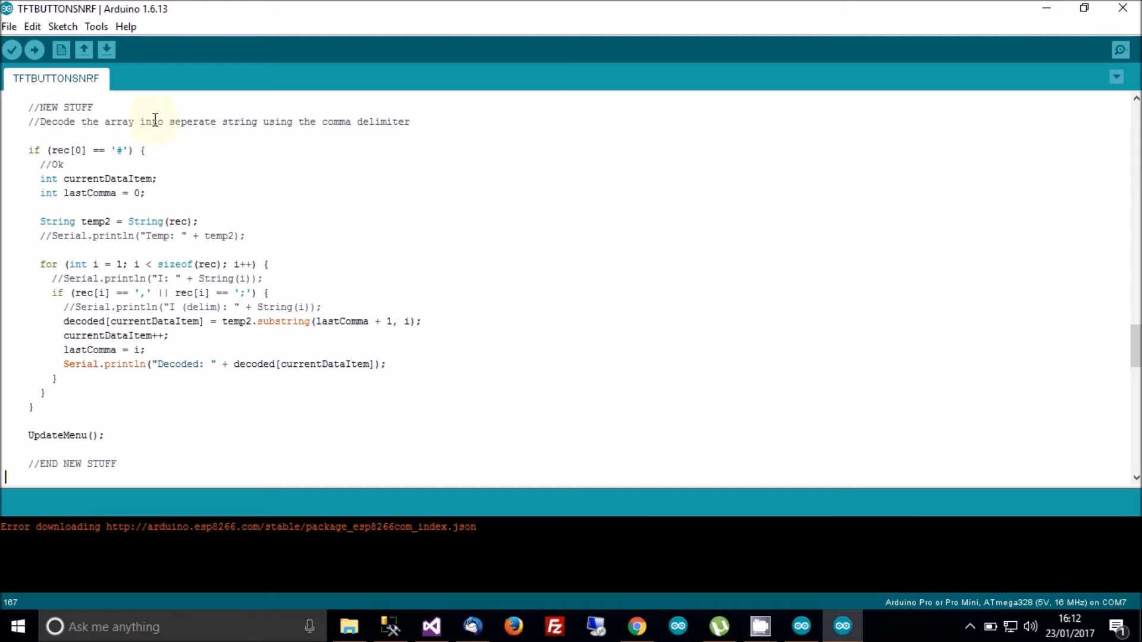
mouse_move(282, 122)
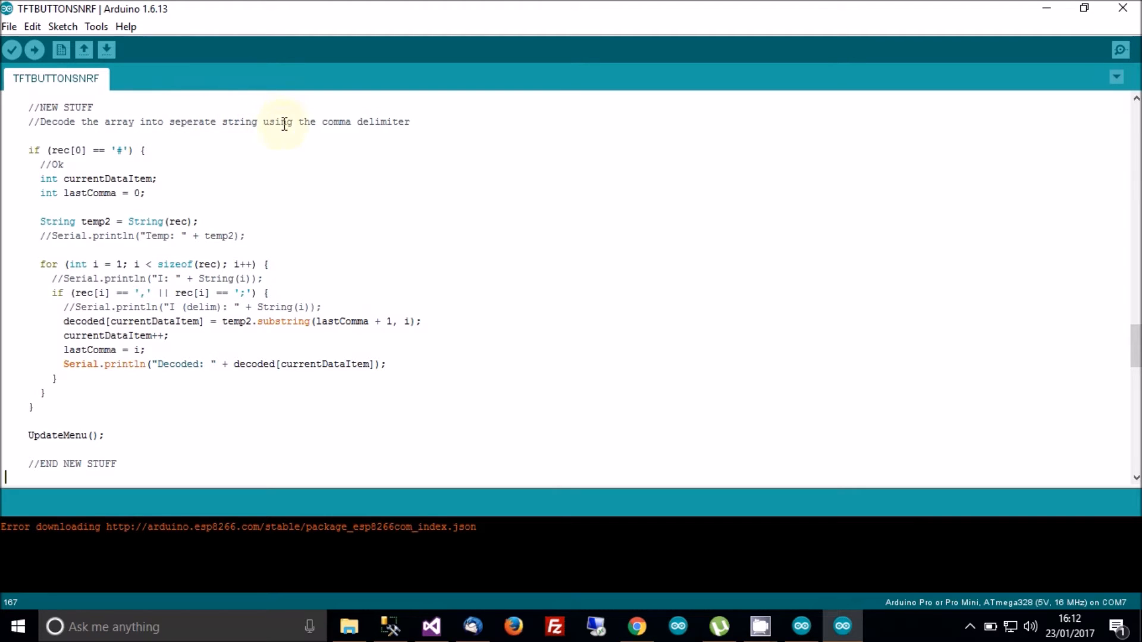
mouse_move(341, 132)
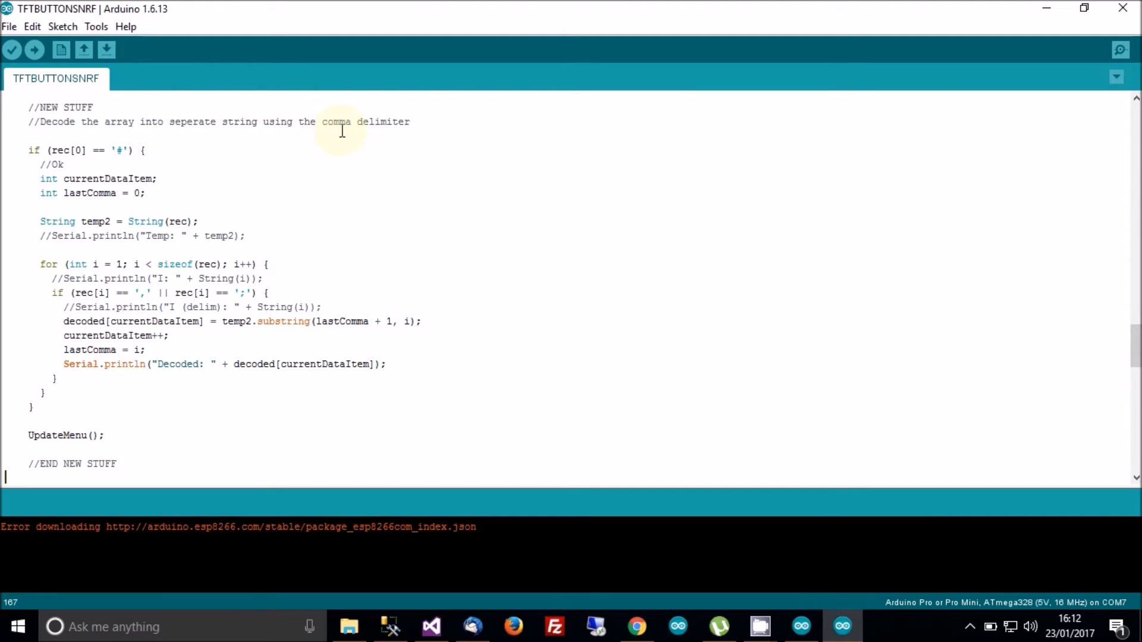
mouse_move(298, 127)
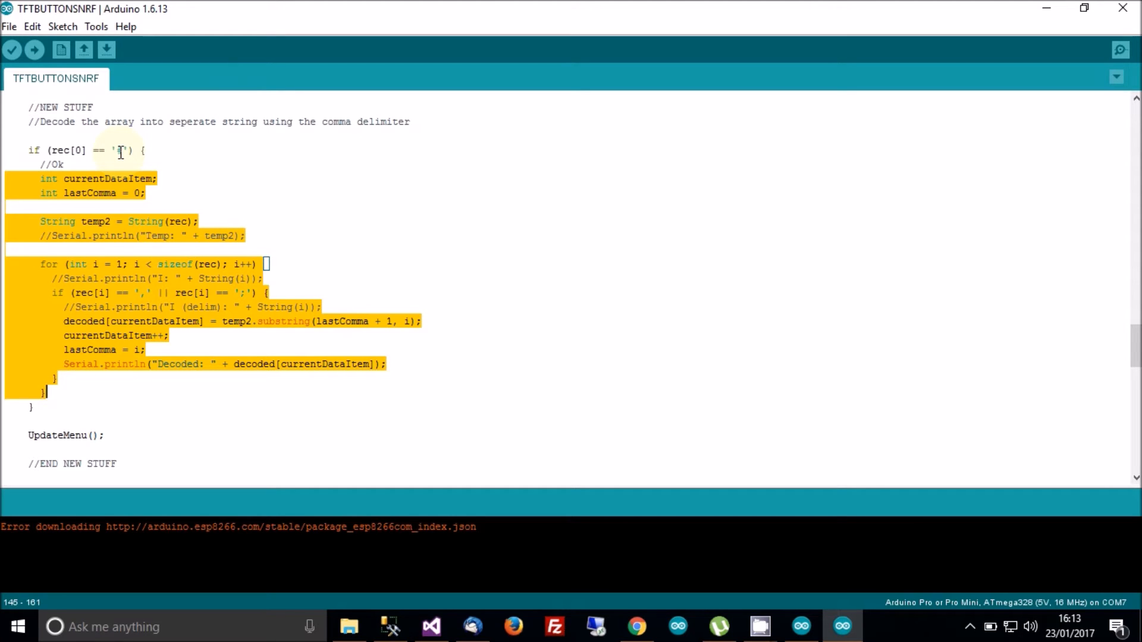
- Clear the decoding block selection and mark the currentDataItem declaration
left_click(92, 179)
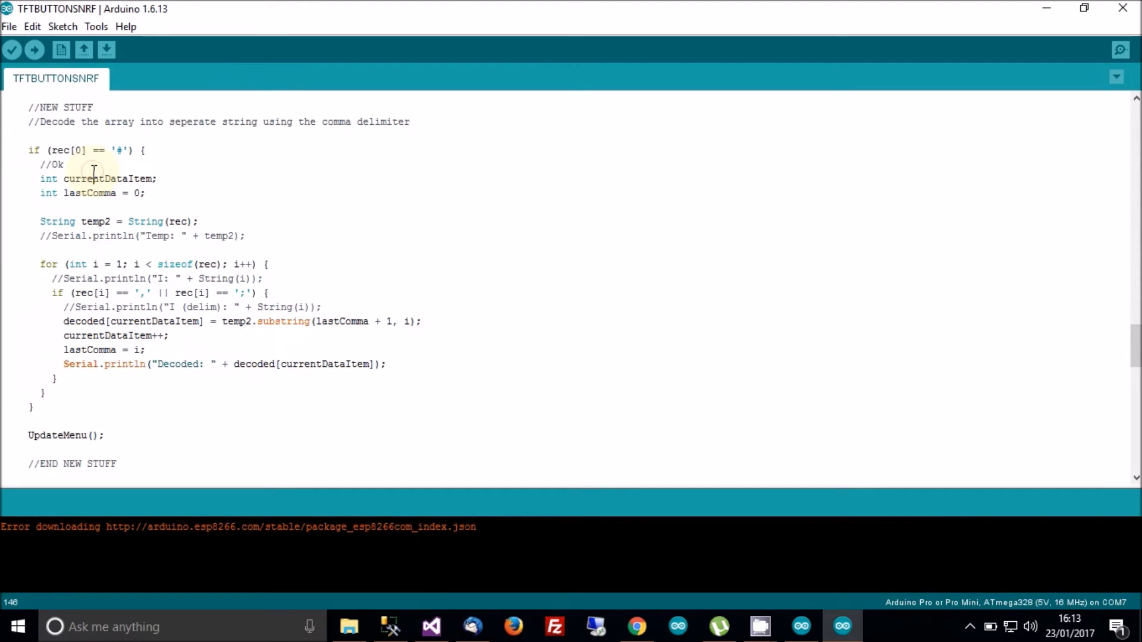
left_click(94, 221)
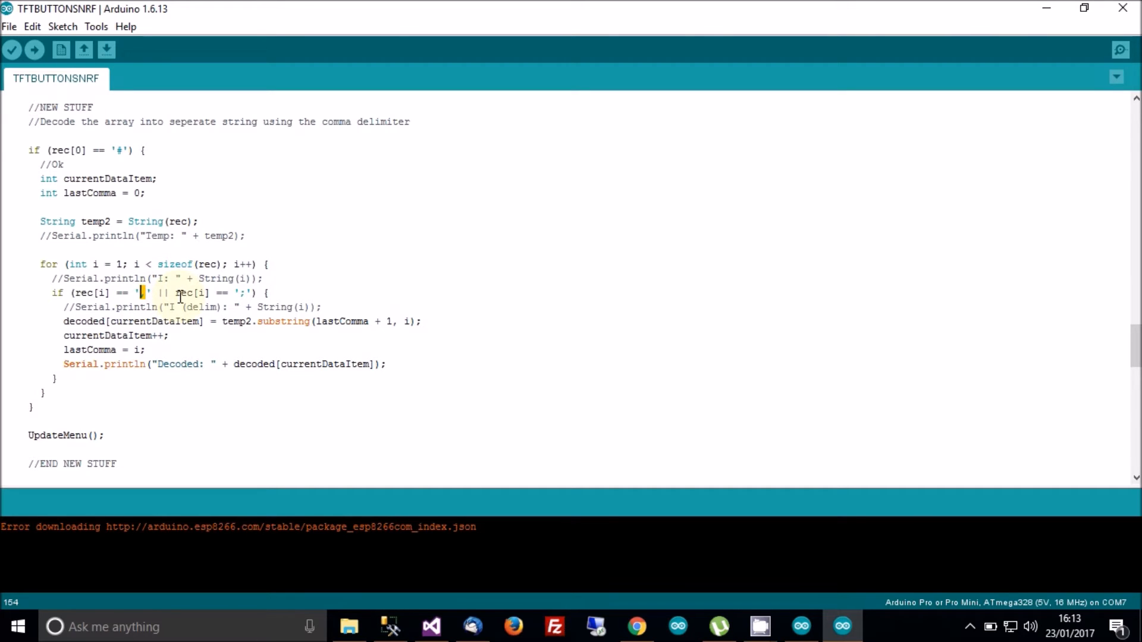
mouse_move(153, 298)
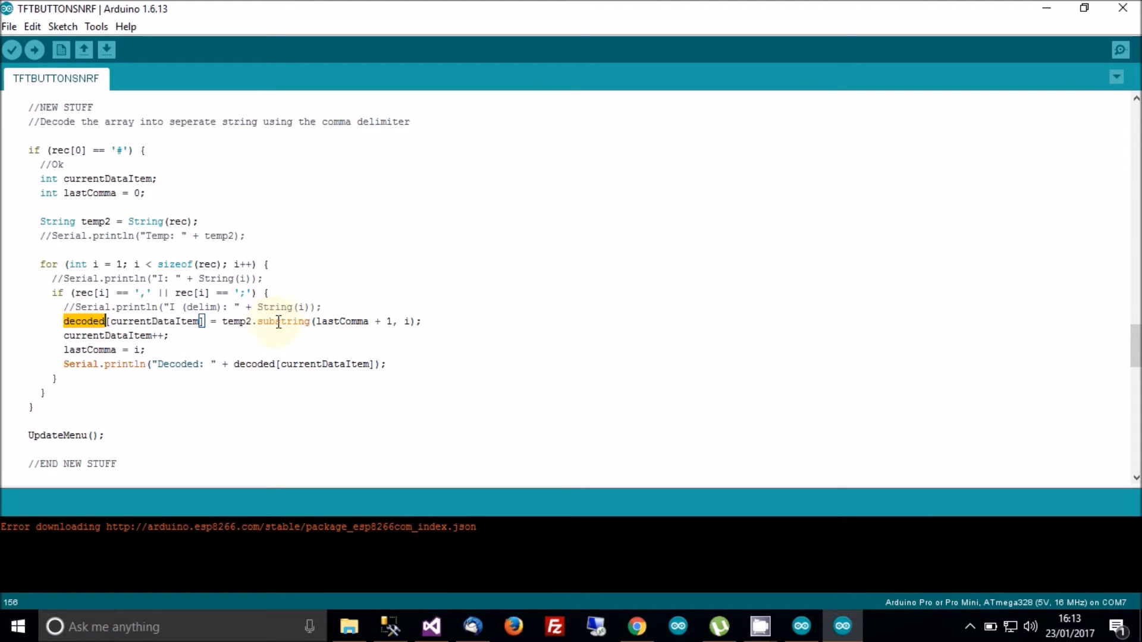
mouse_move(318, 322)
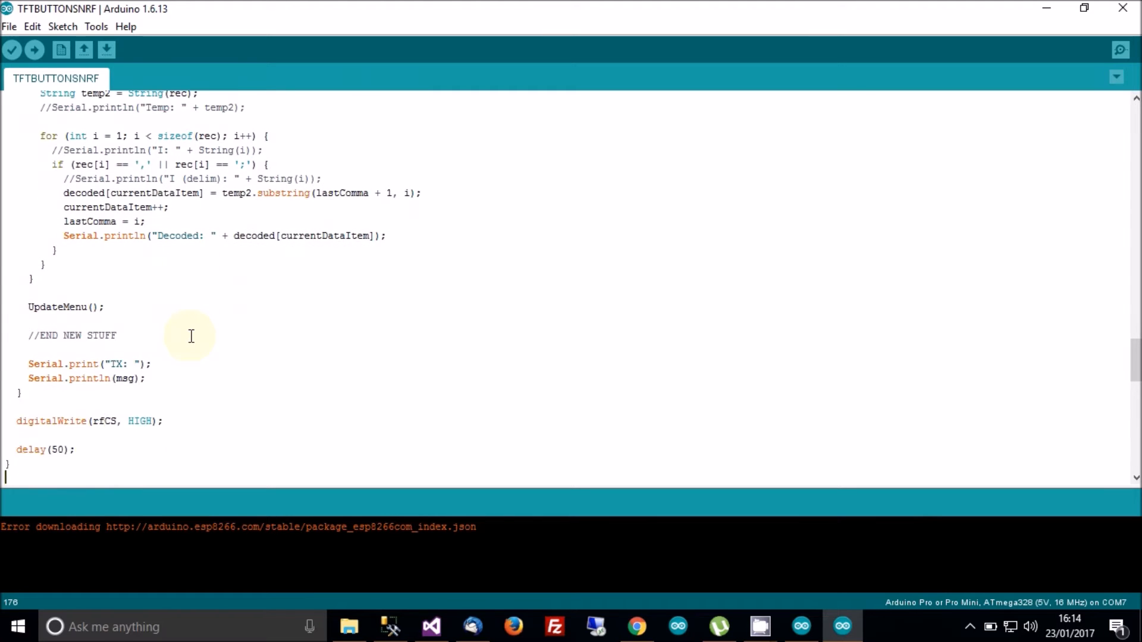
- Scroll to the //NEW CODE START block and select decoded in String(decoded[currentMenu])
scroll("down", 3)
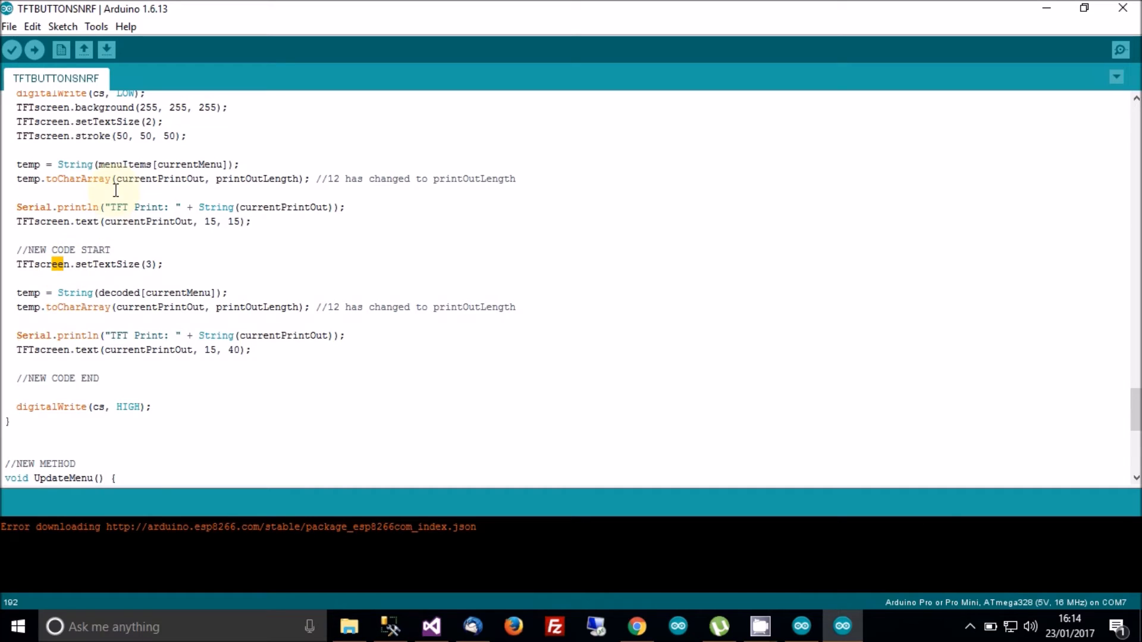
mouse_move(143, 215)
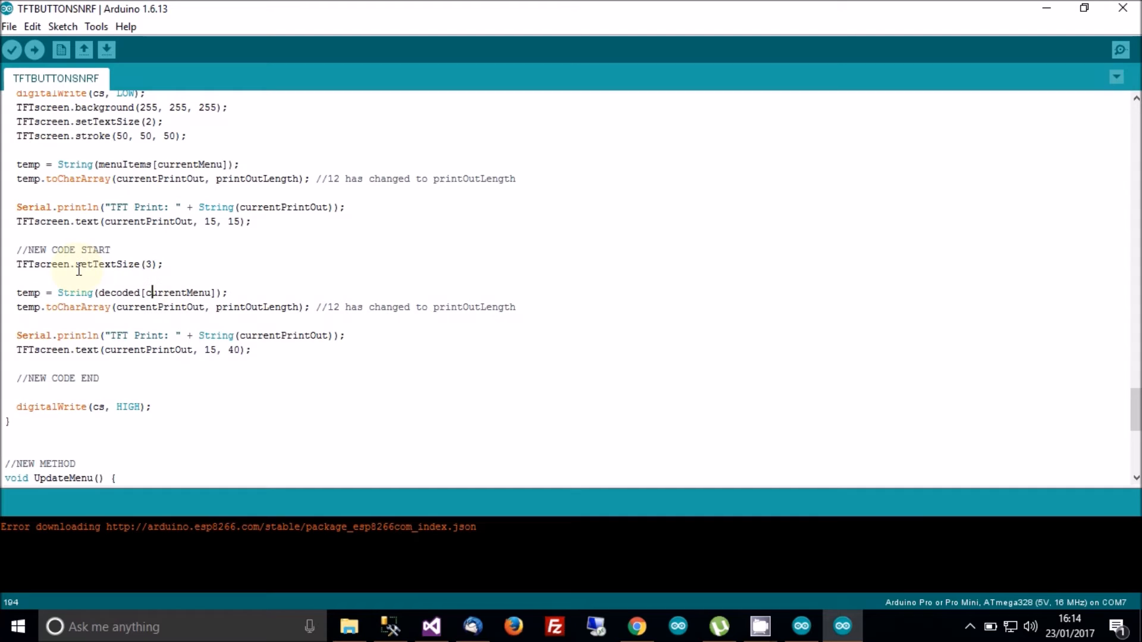
mouse_move(119, 269)
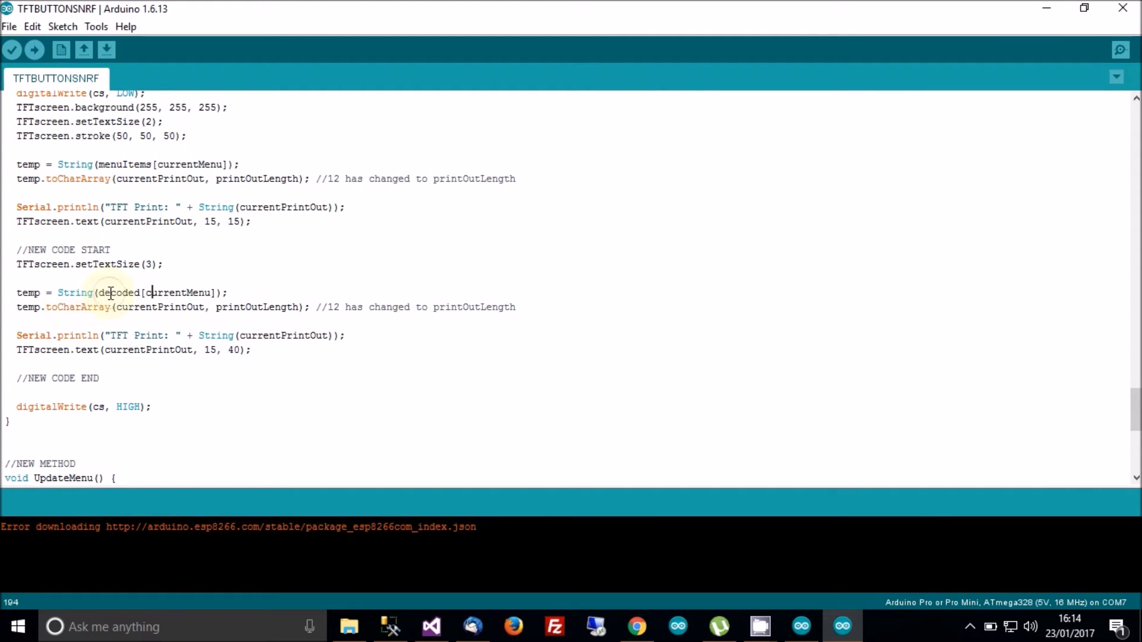
double_click(119, 293)
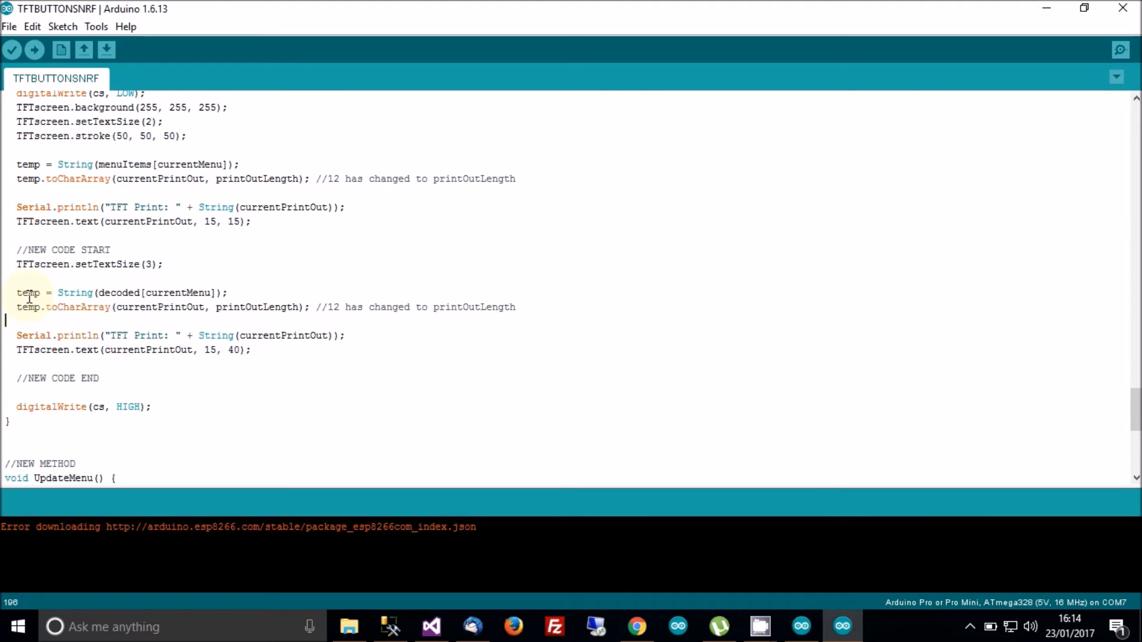
mouse_move(129, 312)
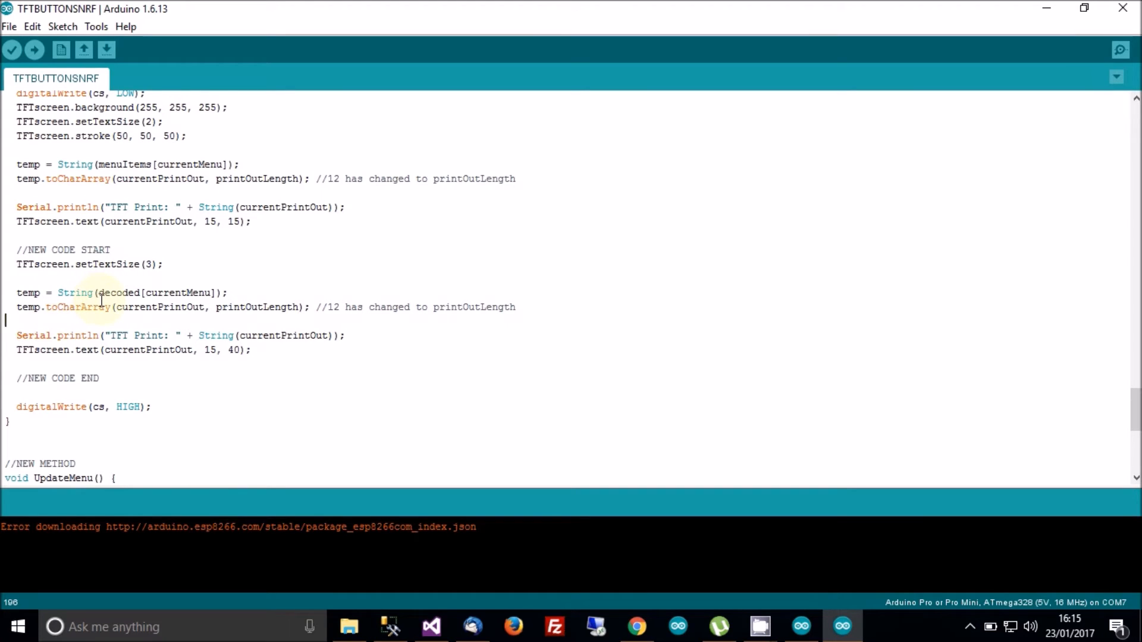
- Enter the text '//TFT' to move toward the new UpdateMenu method
type("//TFT")
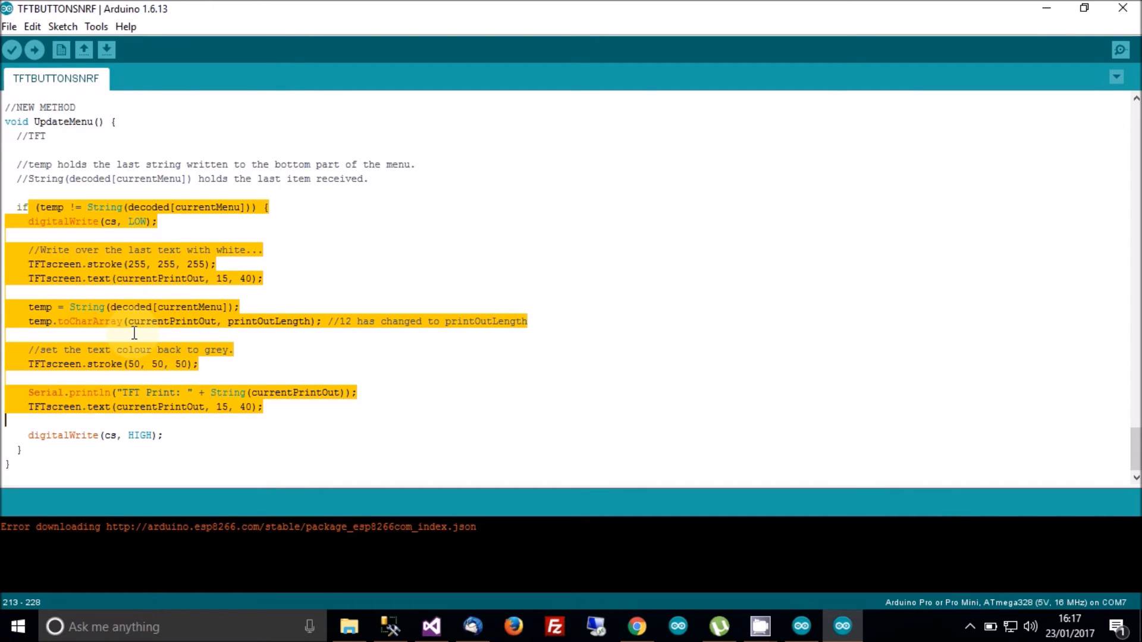
left_click(134, 332)
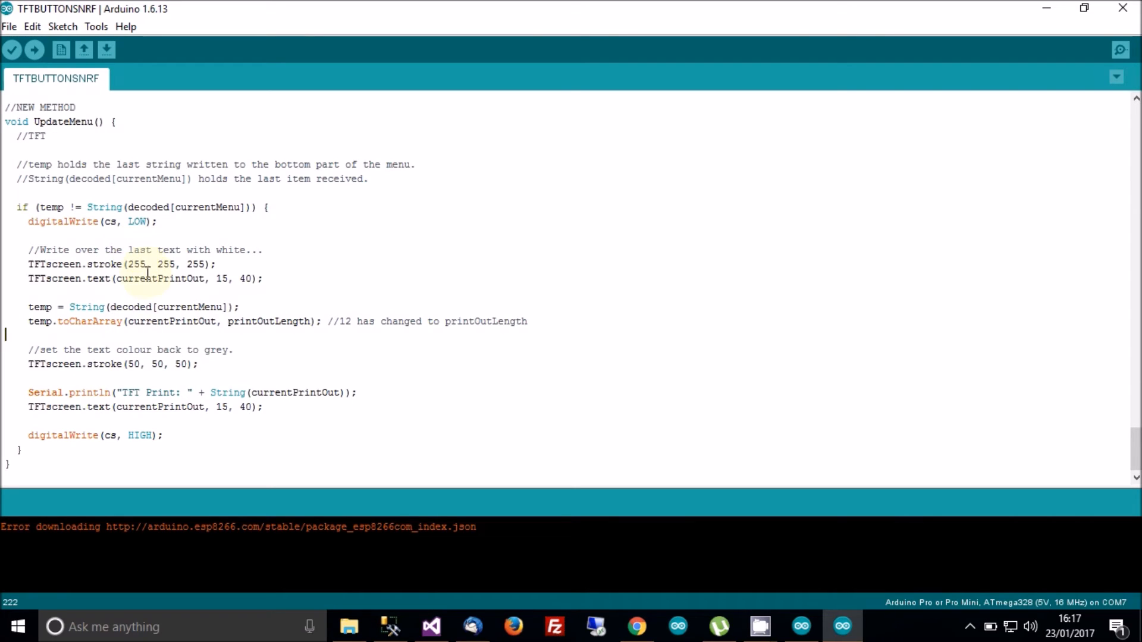
mouse_move(144, 427)
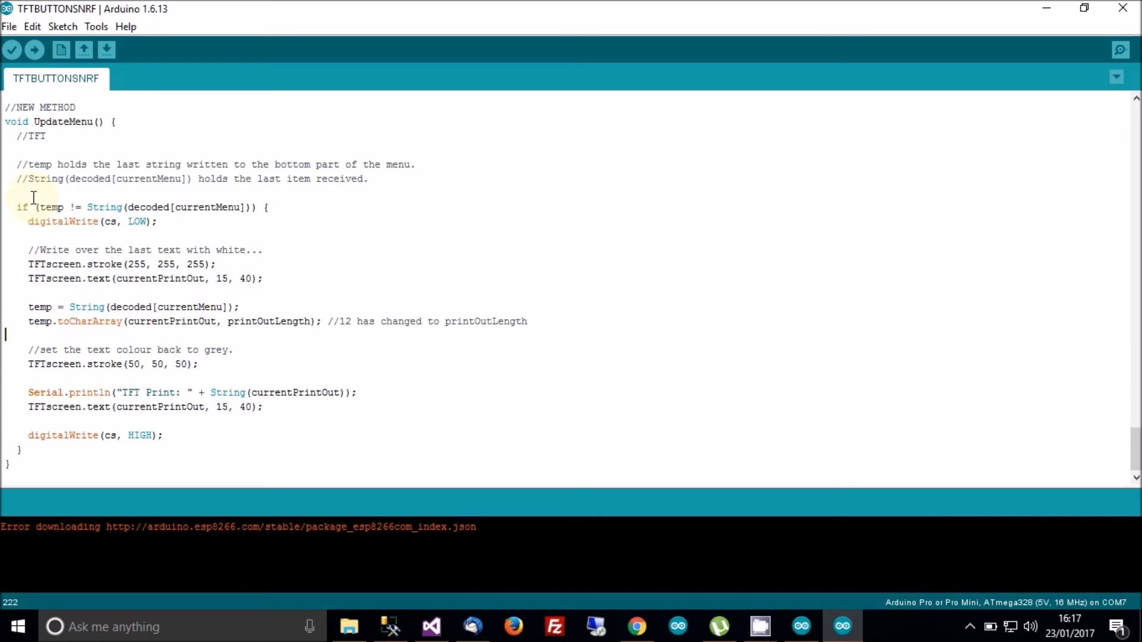
double_click(52, 207)
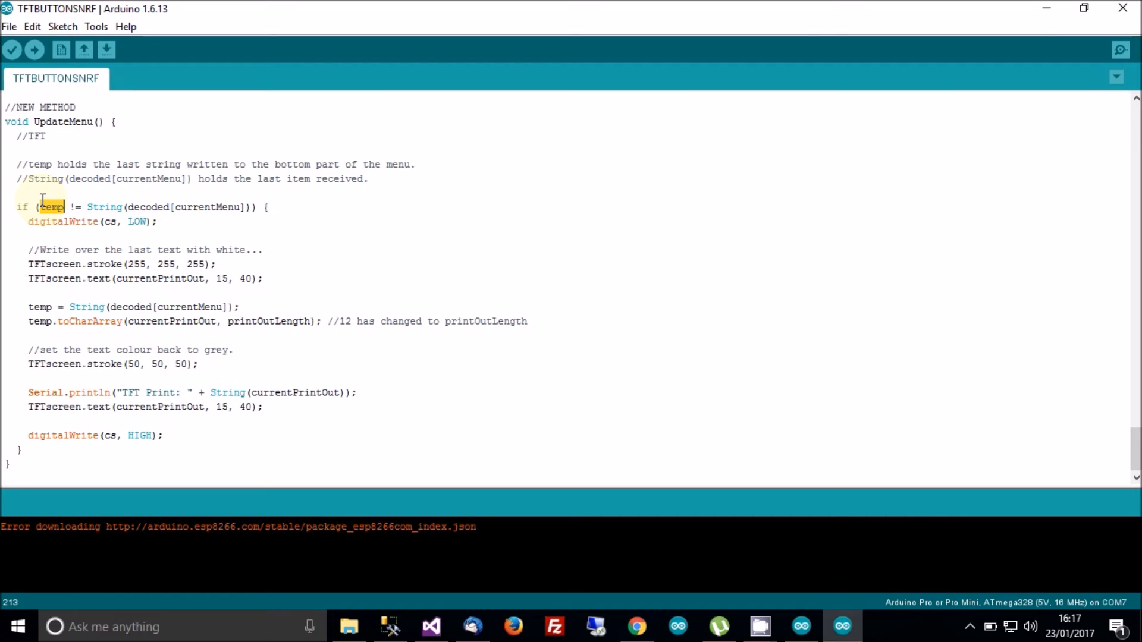
double_click(50, 207)
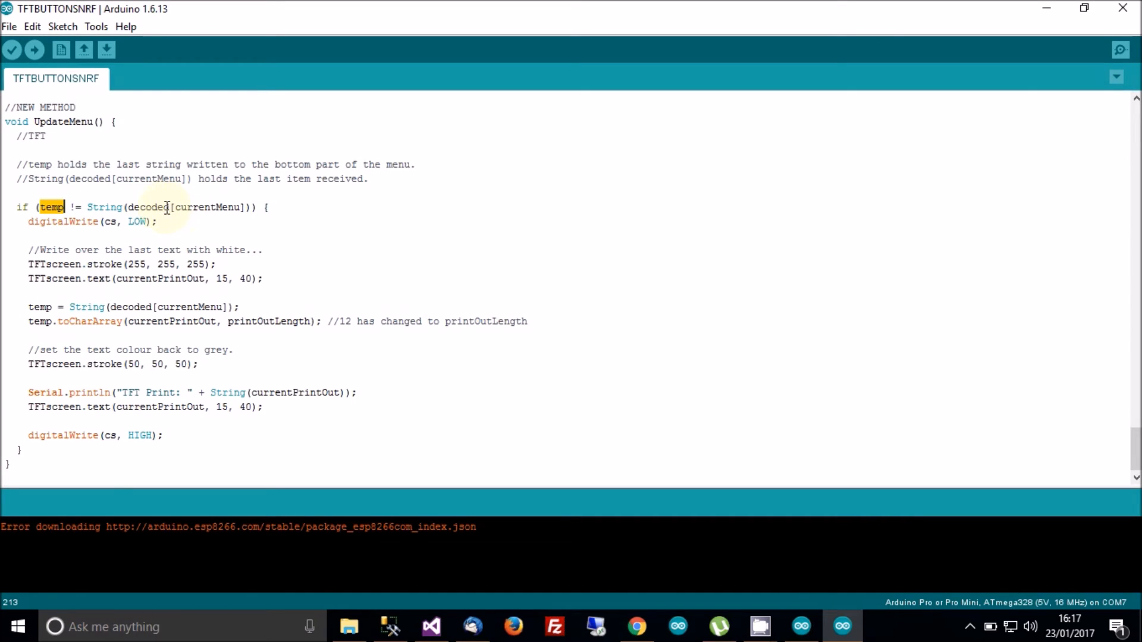
double_click(146, 207)
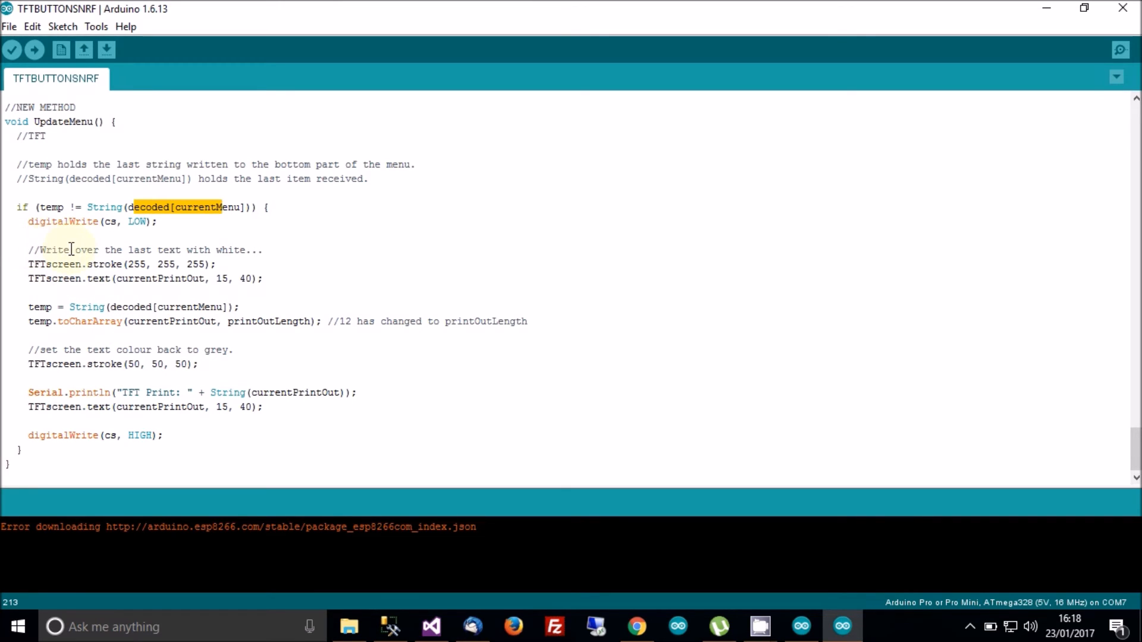
mouse_move(123, 265)
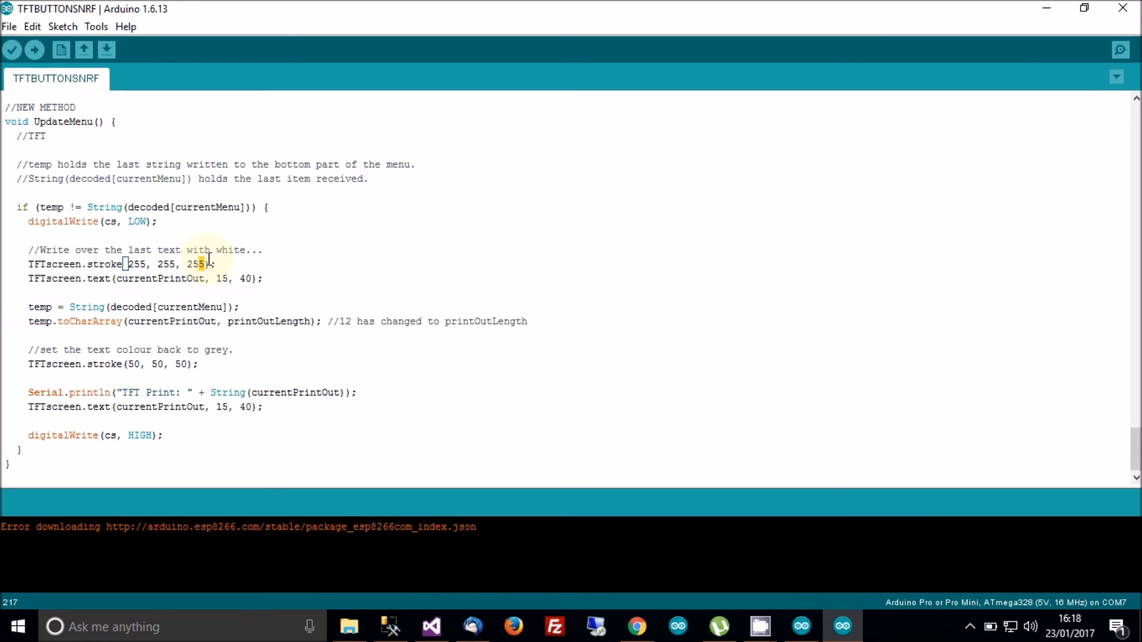
mouse_move(128, 286)
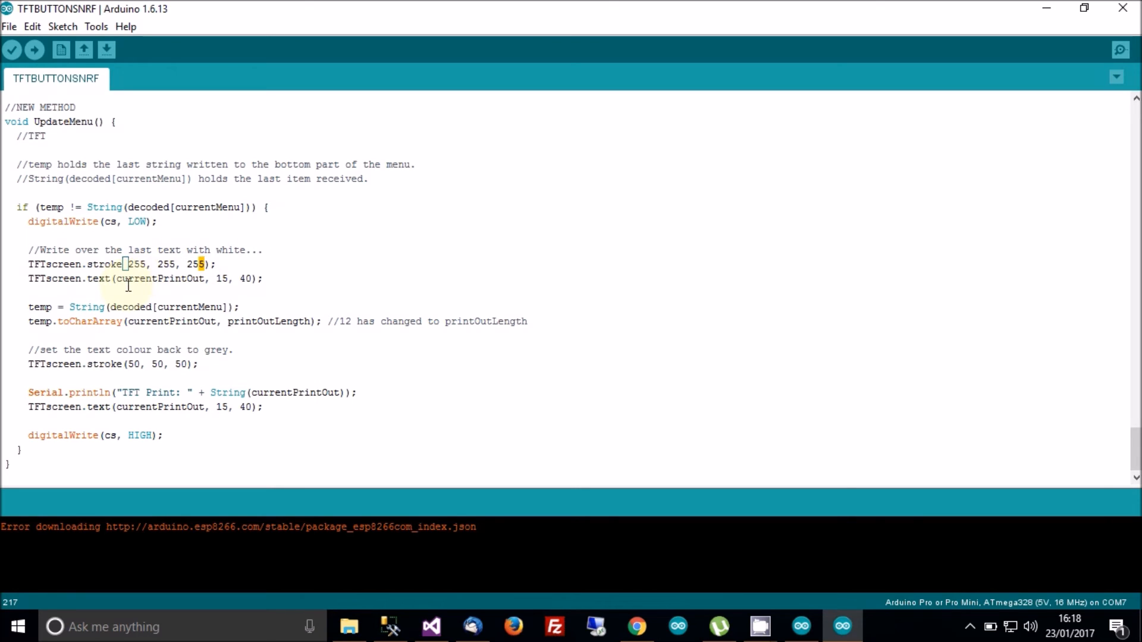
left_click(122, 278)
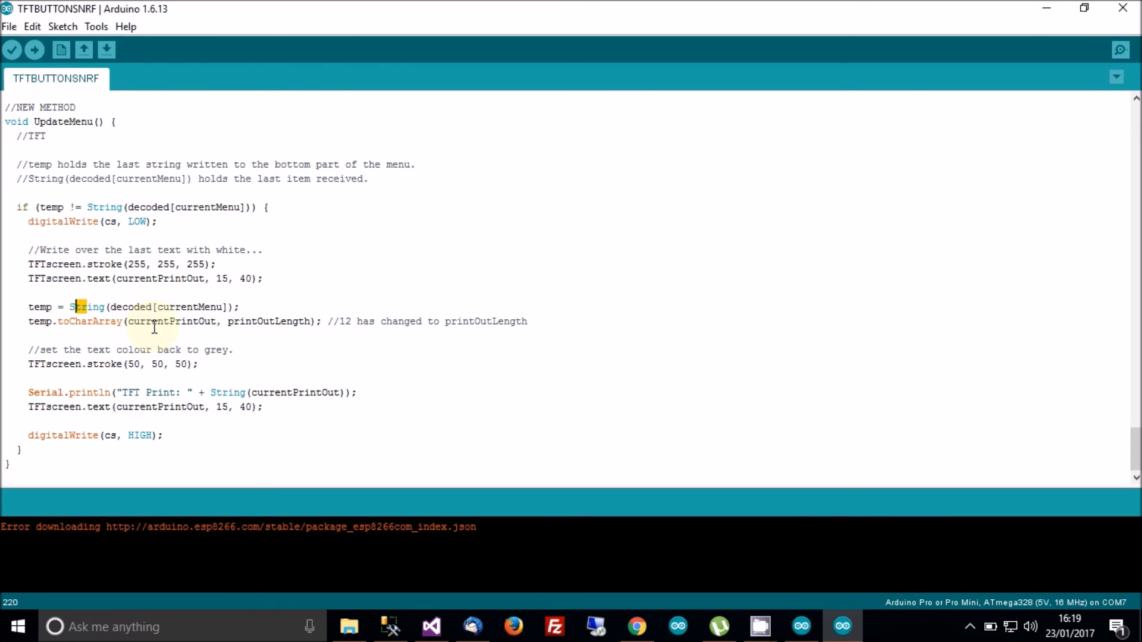
mouse_move(106, 372)
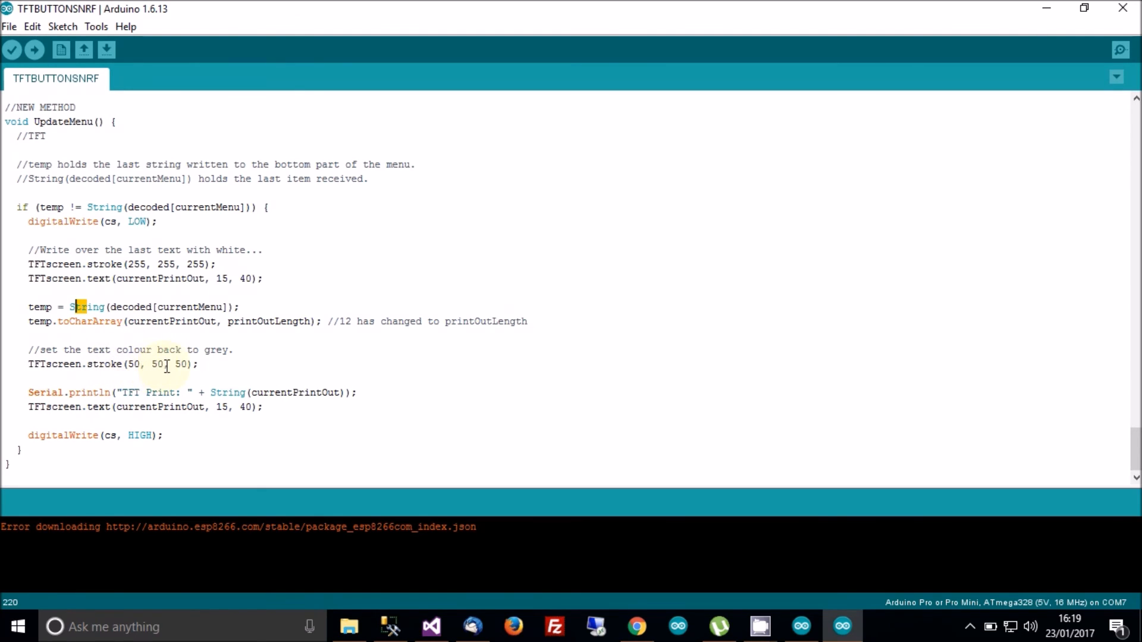
mouse_move(89, 407)
type("updatemenu")
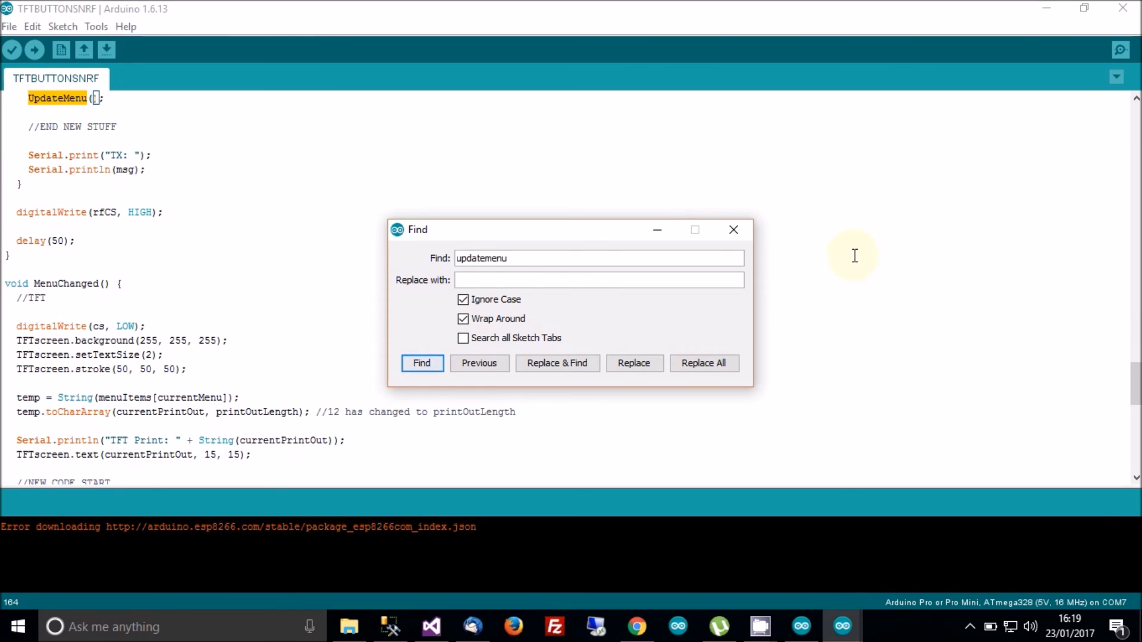
- Dismiss the search and select the UpdateMenu call following the decoding for loop
left_click(733, 230)
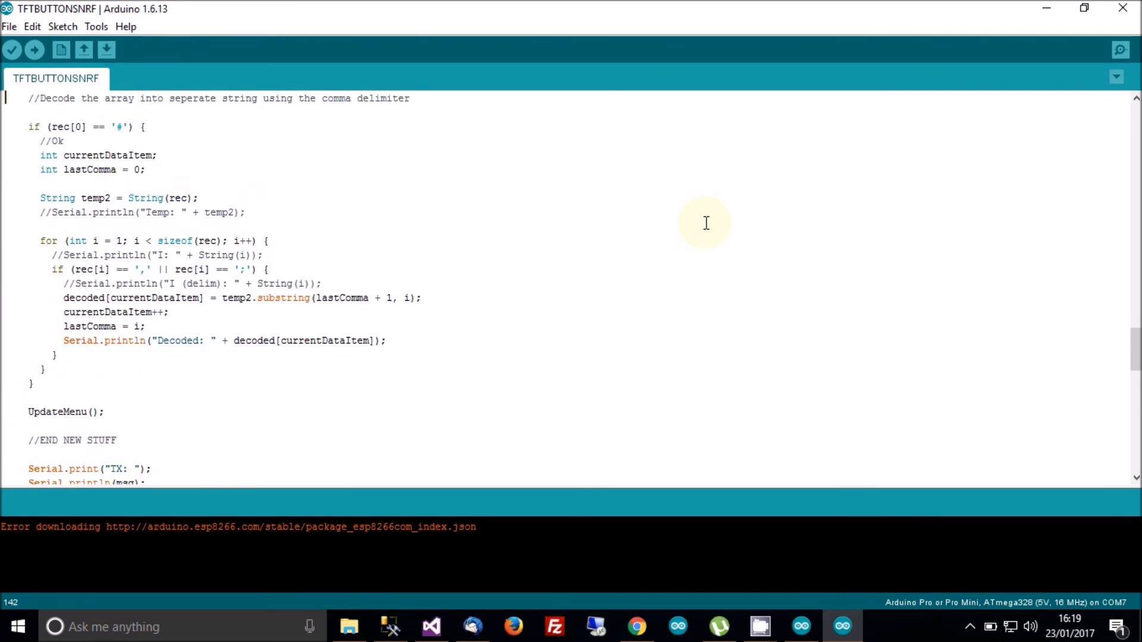
scroll("up", 3)
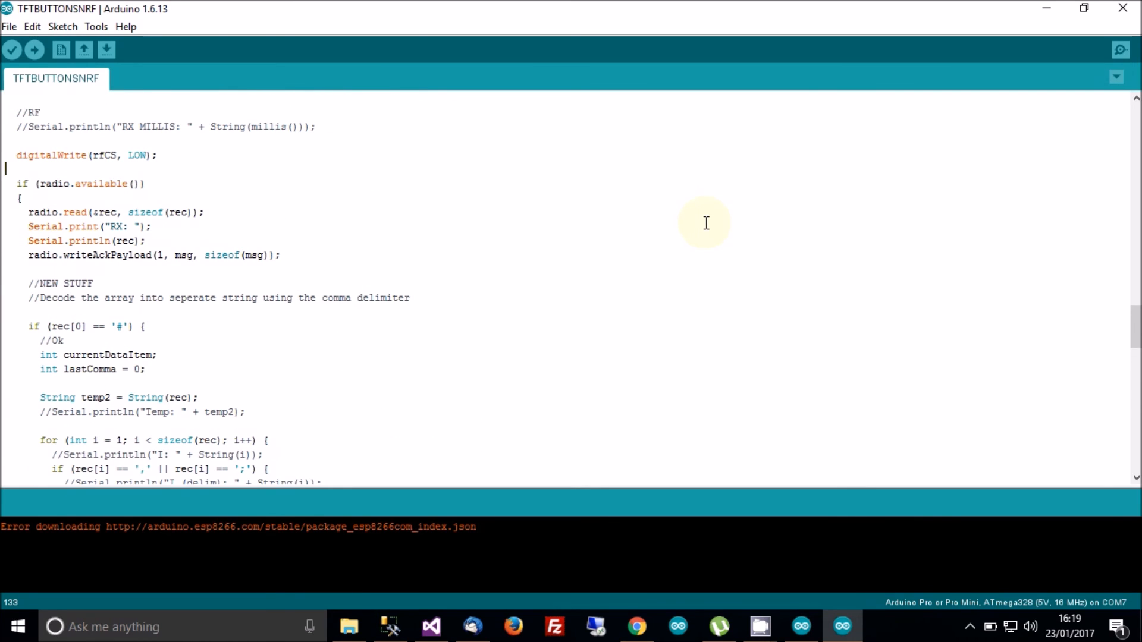
scroll("down", 3)
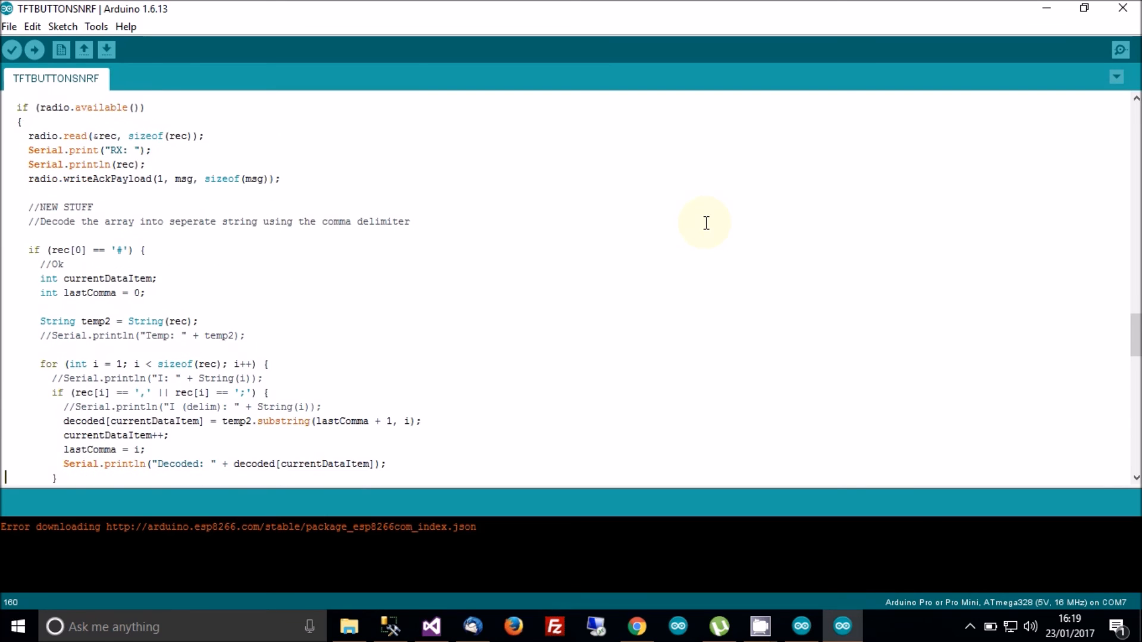
scroll("down", 3)
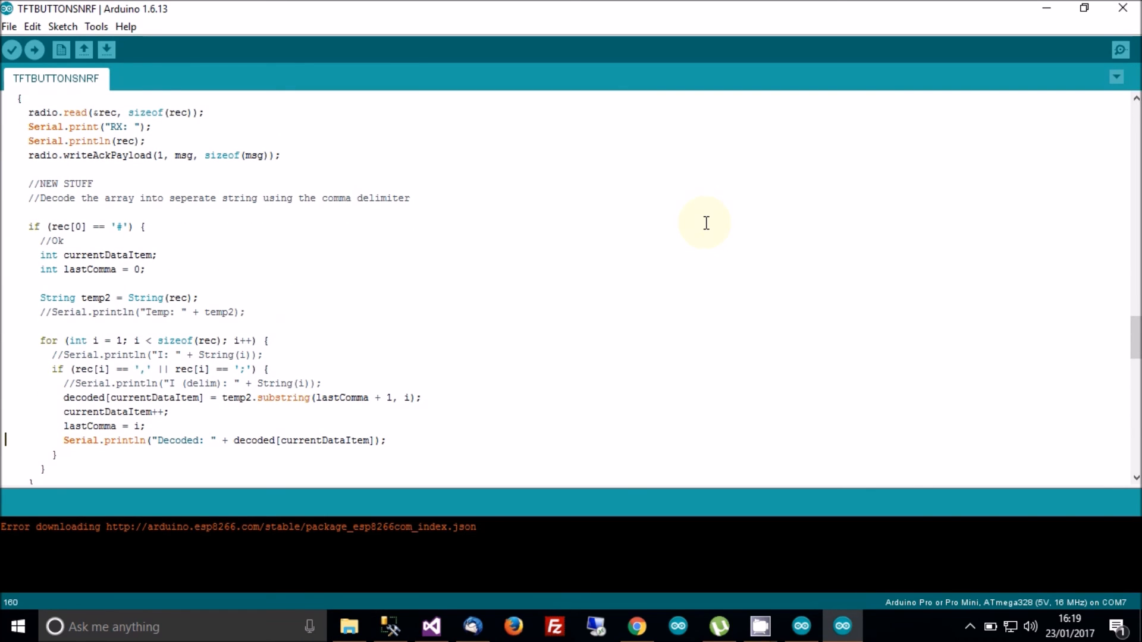
scroll("down", 3)
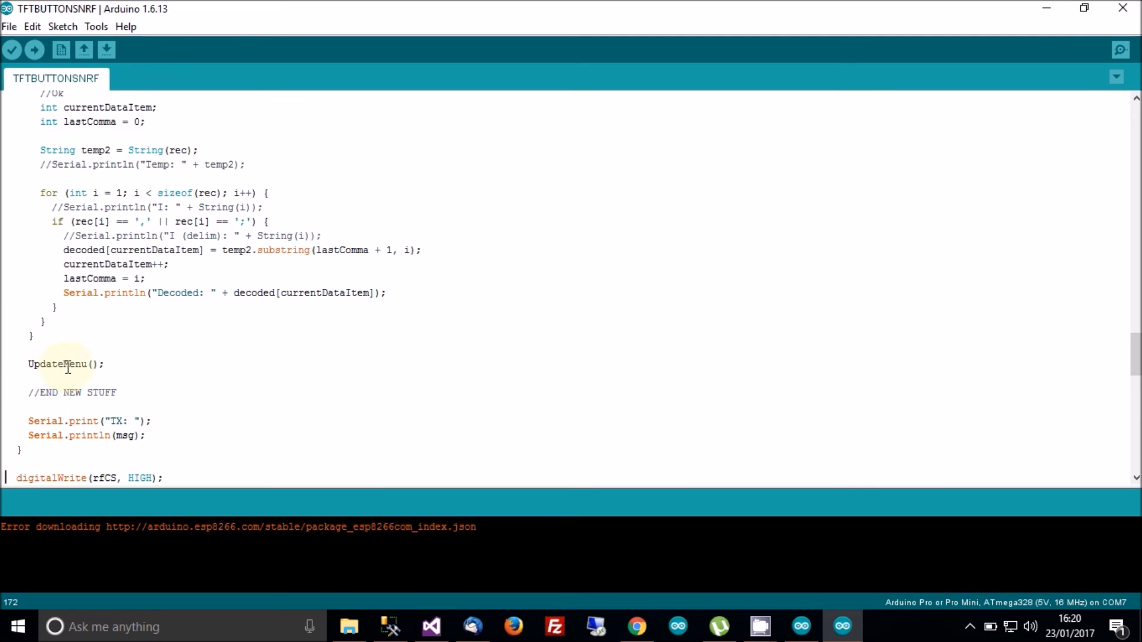
double_click(55, 365)
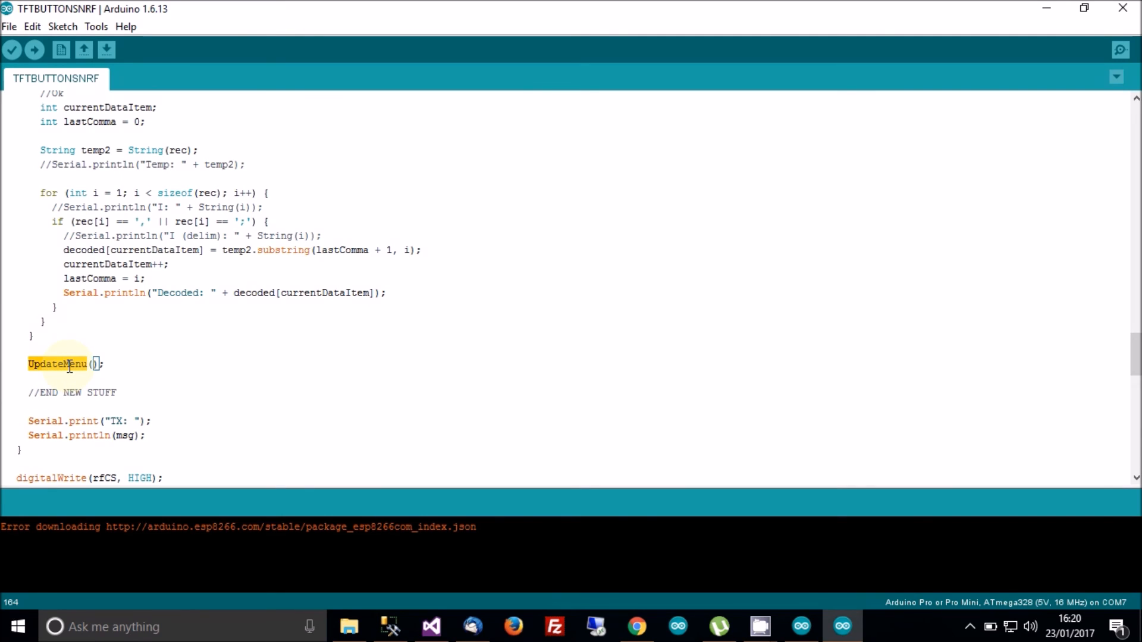